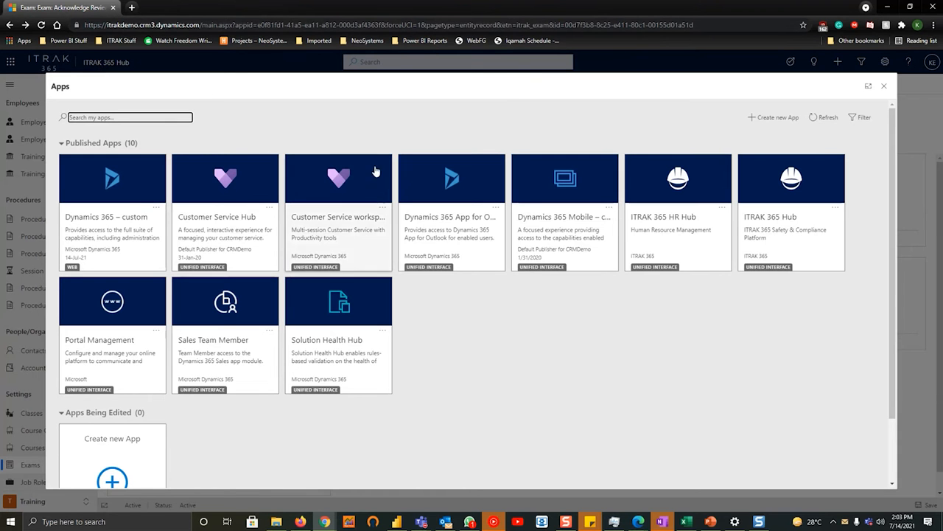
mouse_move(821, 225)
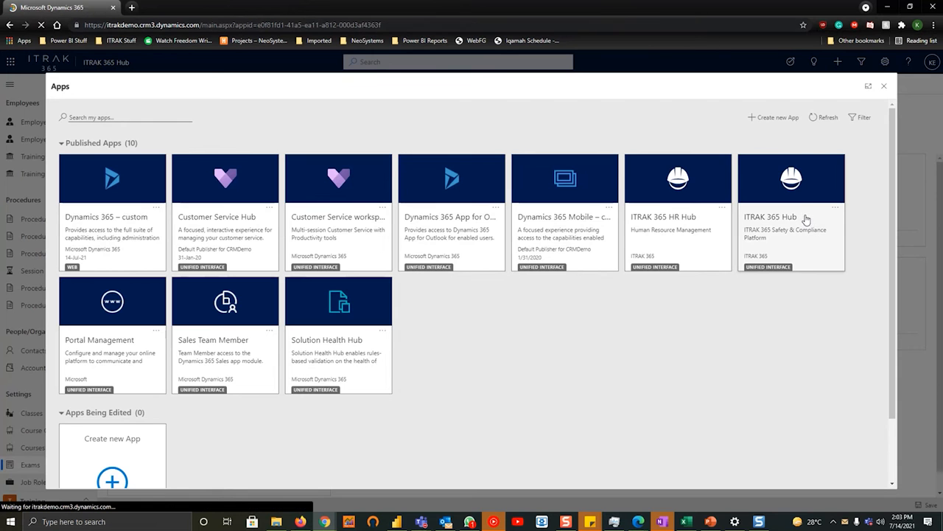
- Launch the ITRAK 365 Hub app and scroll the sitemap down to Settings
click(790, 177)
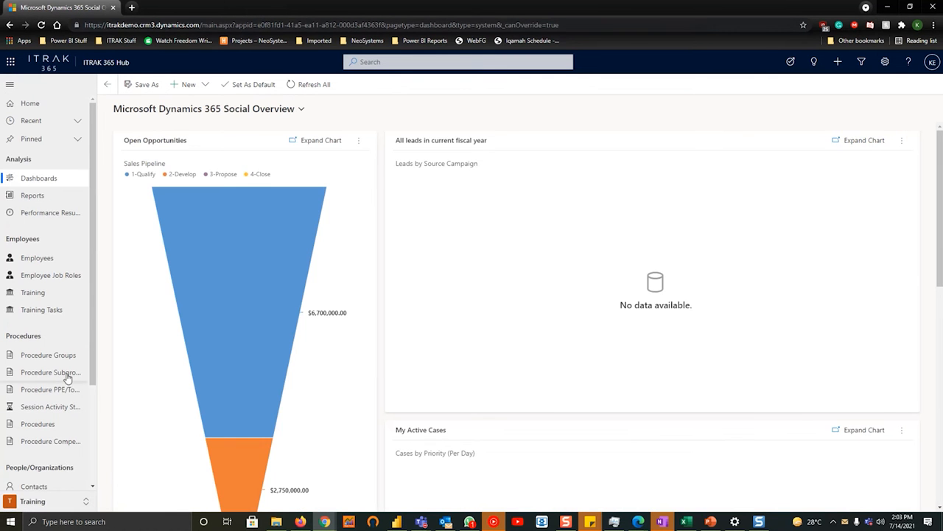
scroll(down, 3)
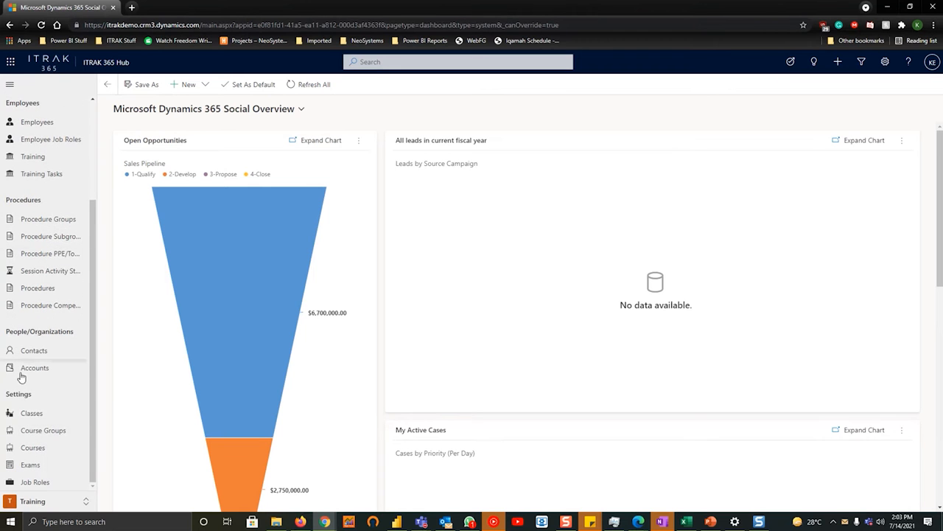
mouse_move(34, 398)
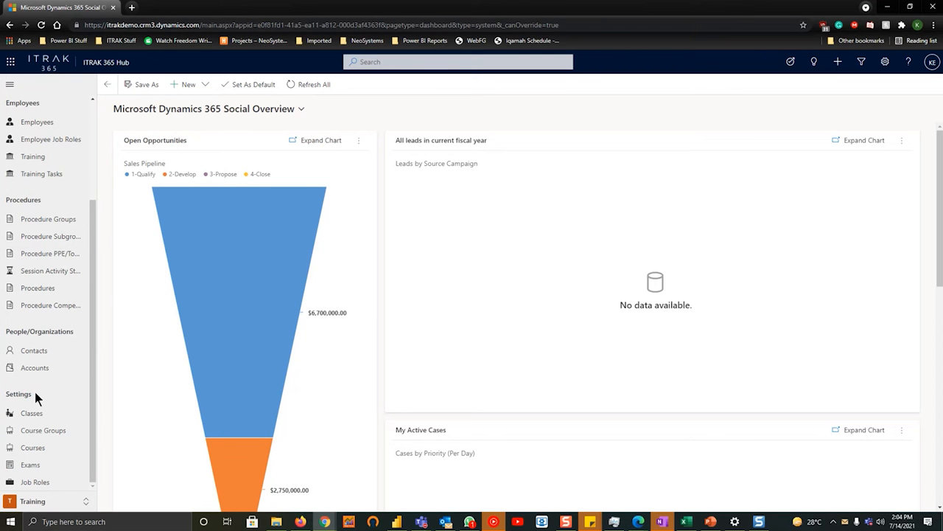
mouse_move(43, 430)
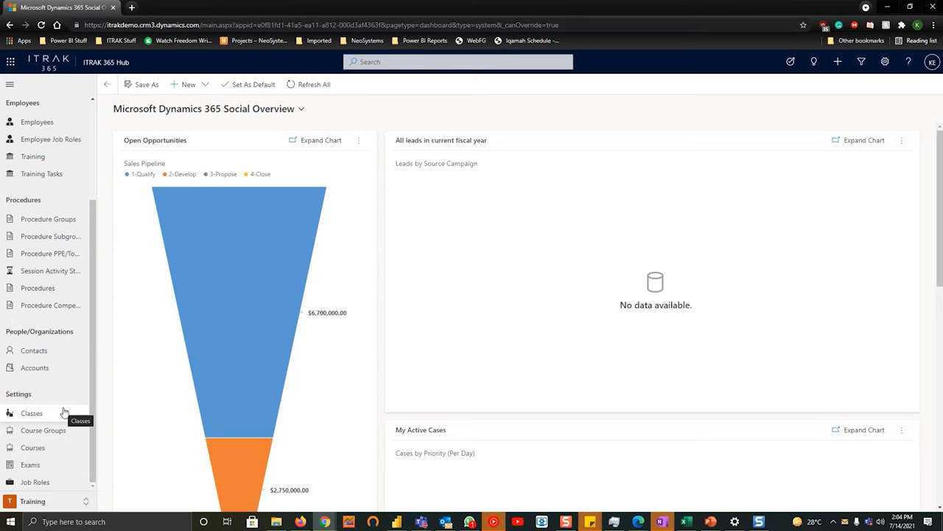
mouse_move(50, 475)
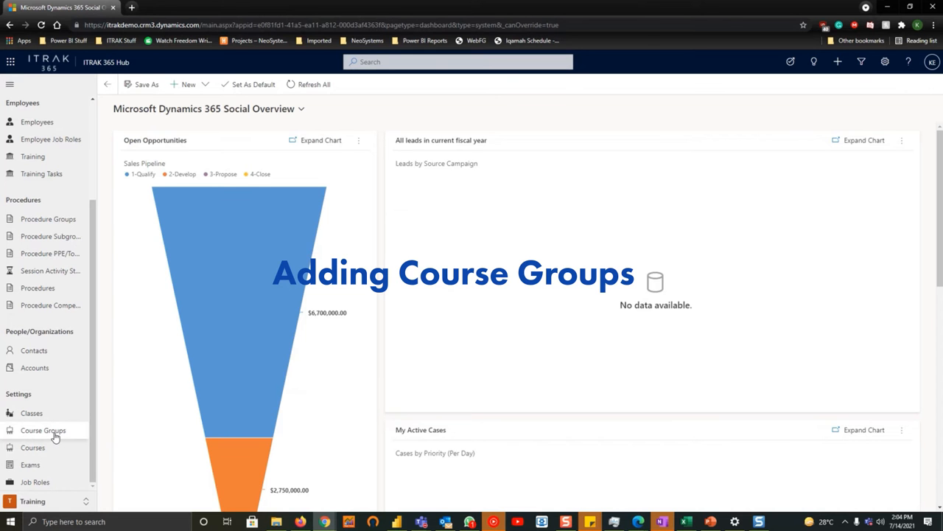
- Open Course Groups under Settings to view the Active Course Groups list
click(43, 430)
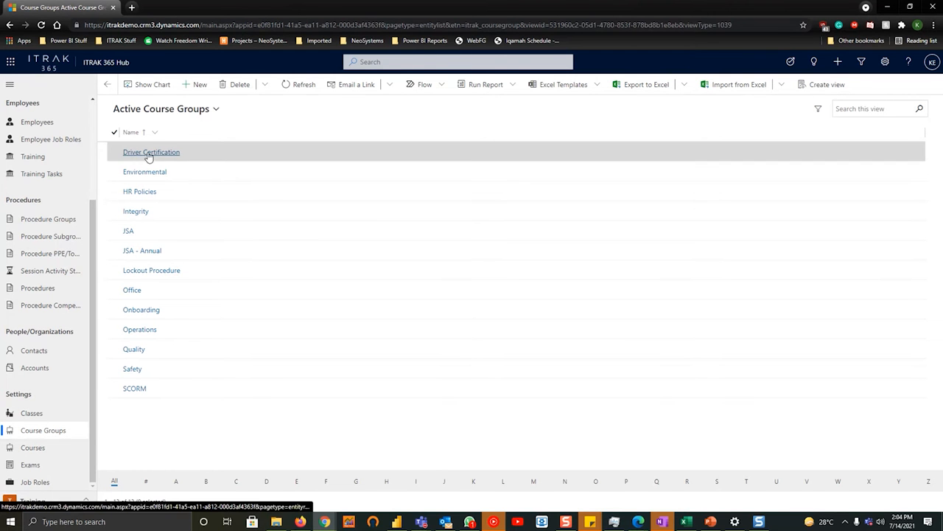
mouse_move(142, 236)
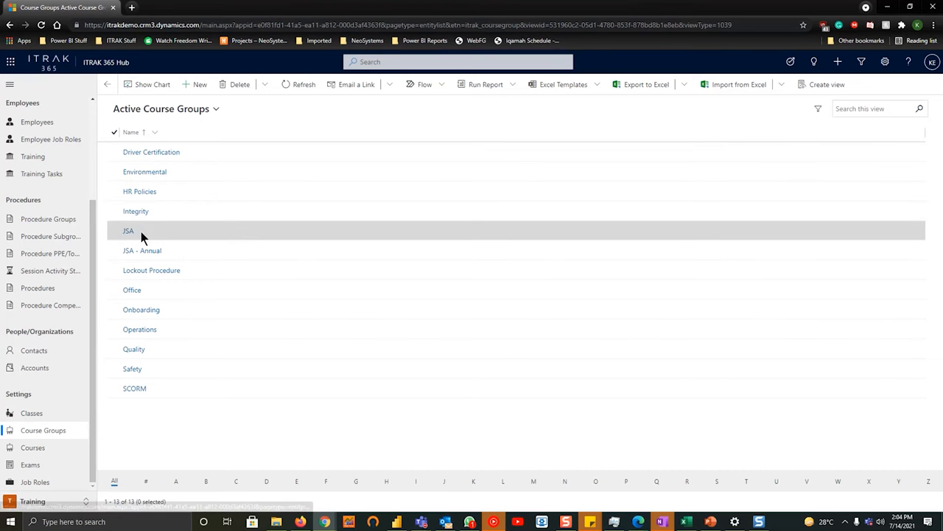
mouse_move(169, 329)
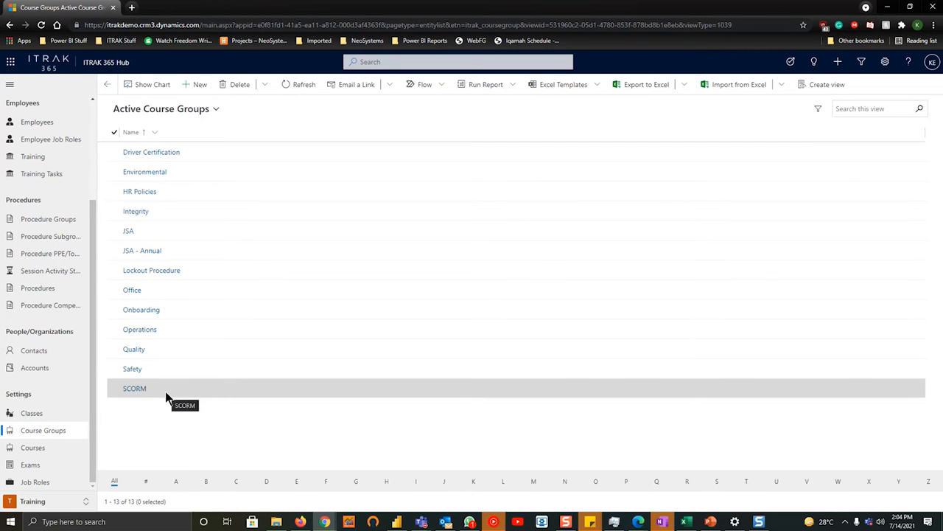
mouse_move(292, 349)
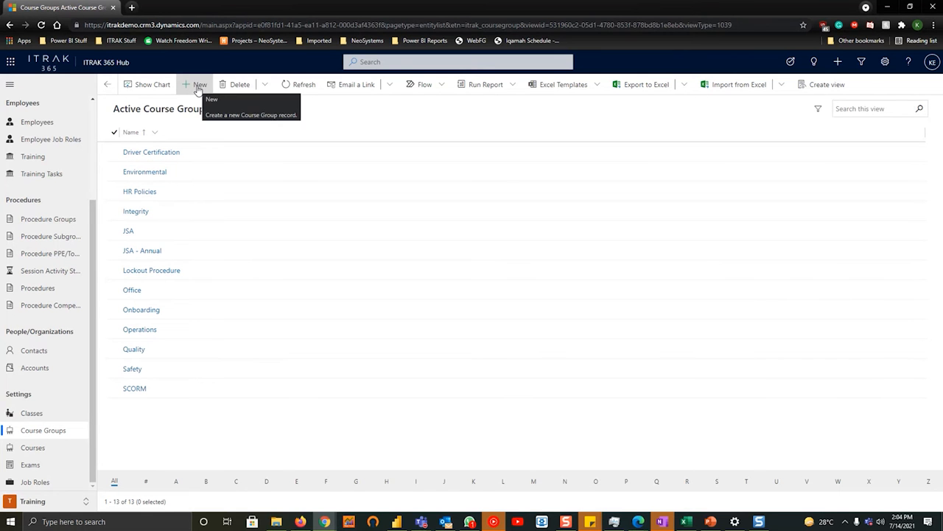
- Add a new course group named 'Webinar' and save the record
click(199, 84)
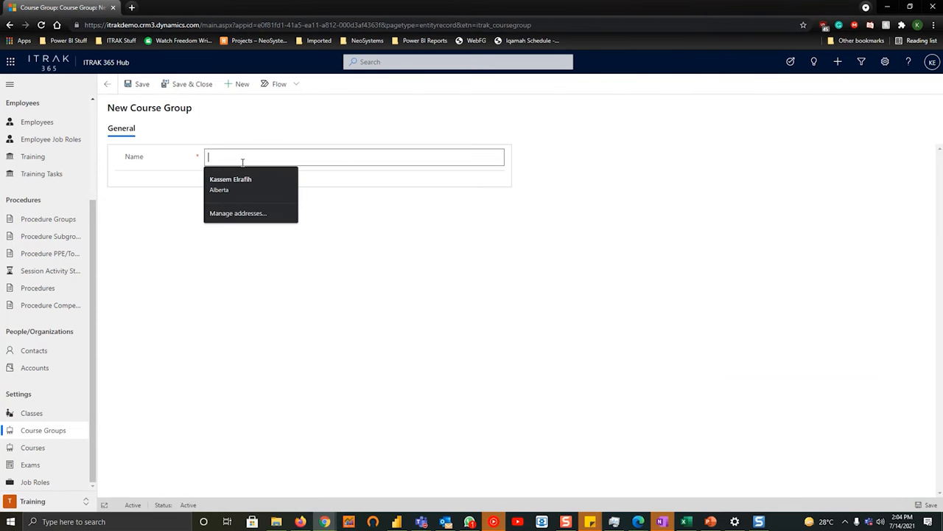
text(Webinar)
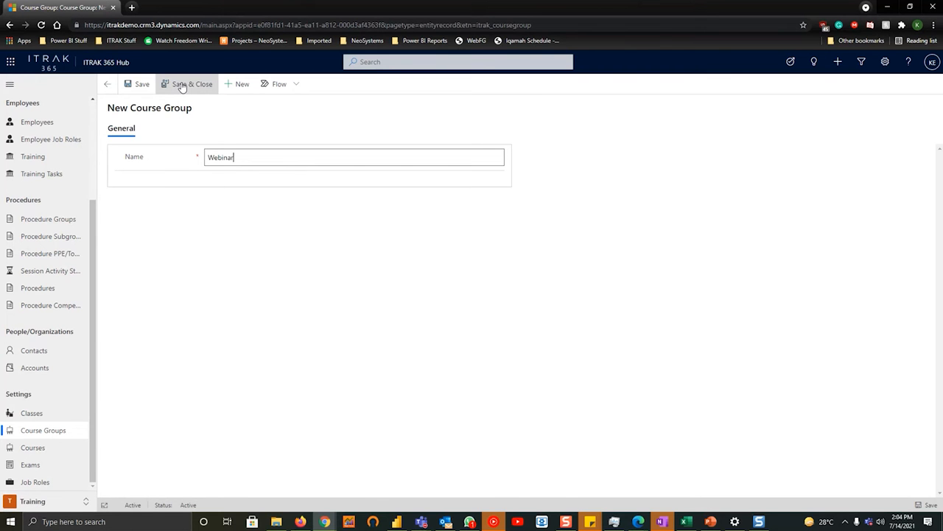
click(186, 83)
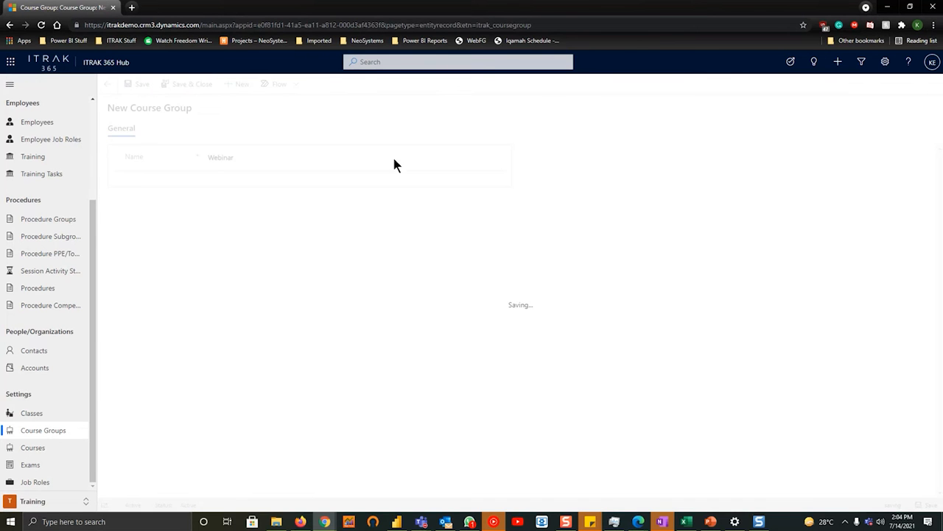
click(142, 84)
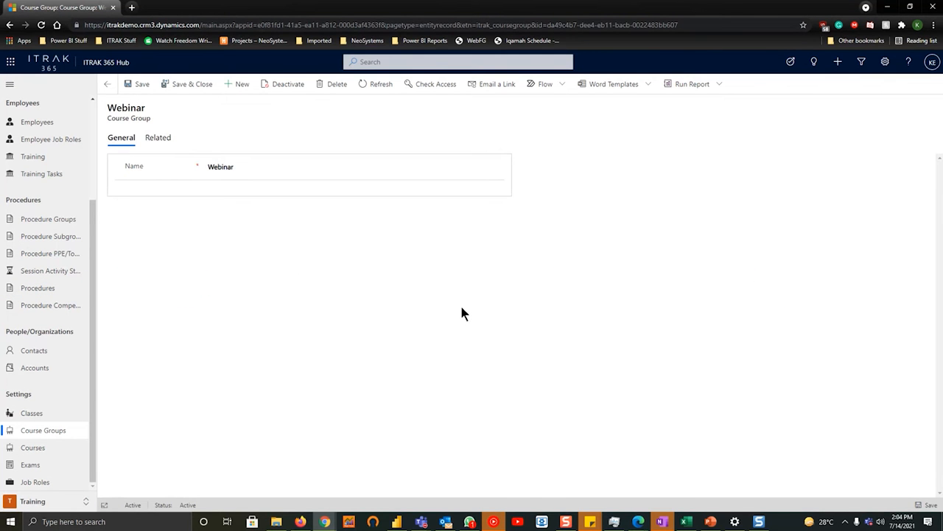
- Start a new course, check the Course Group lookup, then return to Course Groups
click(32, 448)
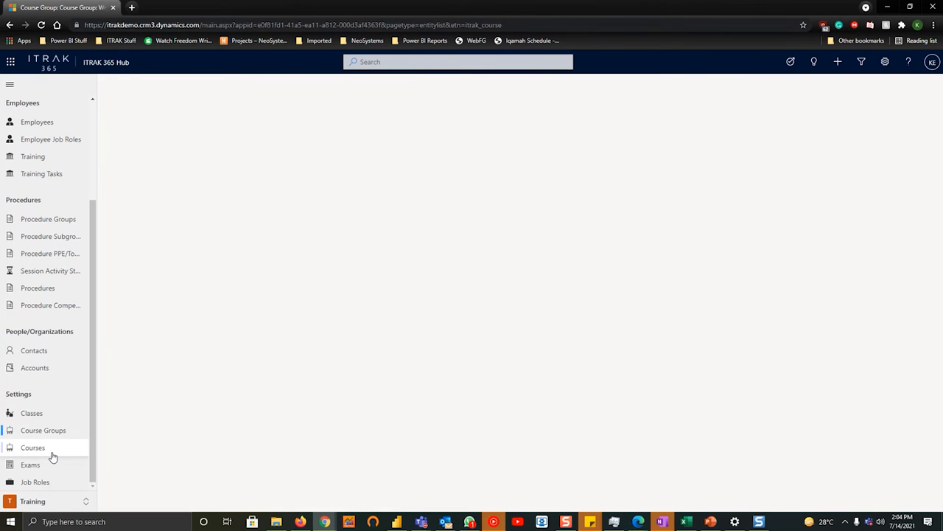
click(32, 448)
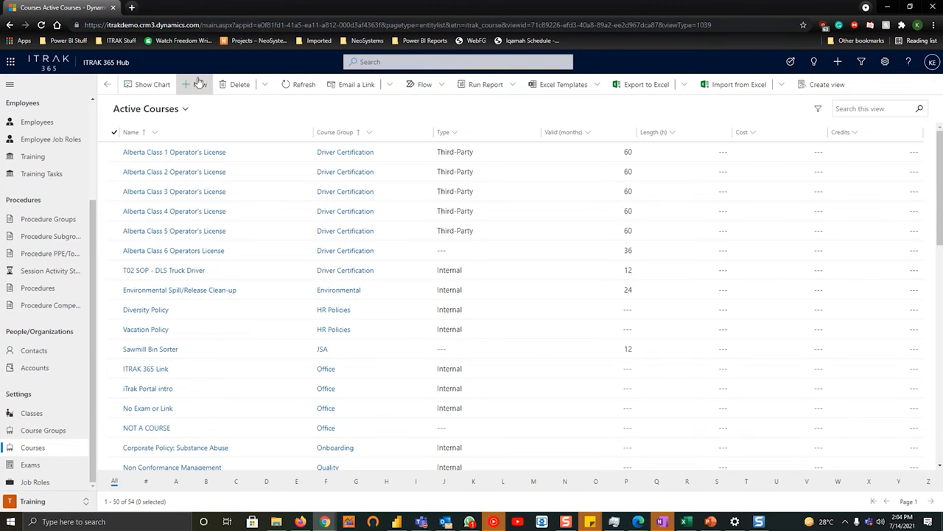
click(188, 84)
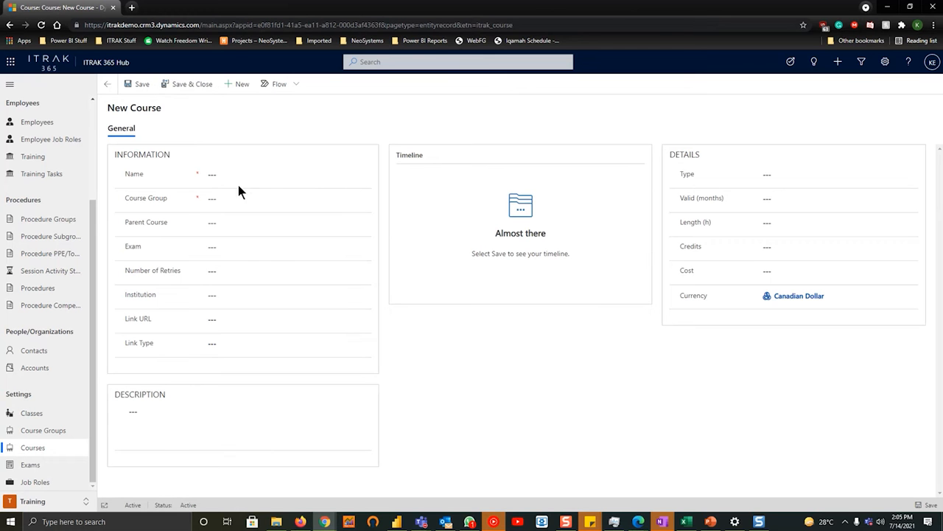
click(280, 198)
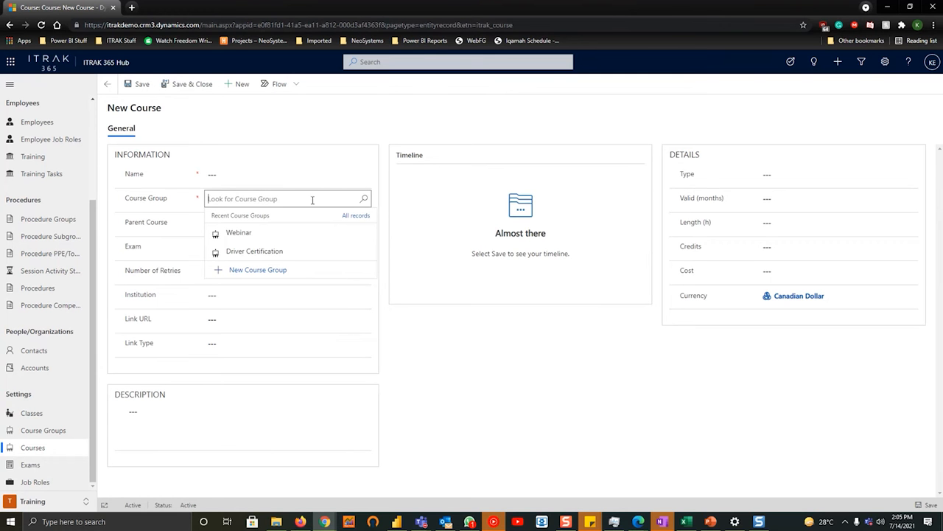
click(42, 429)
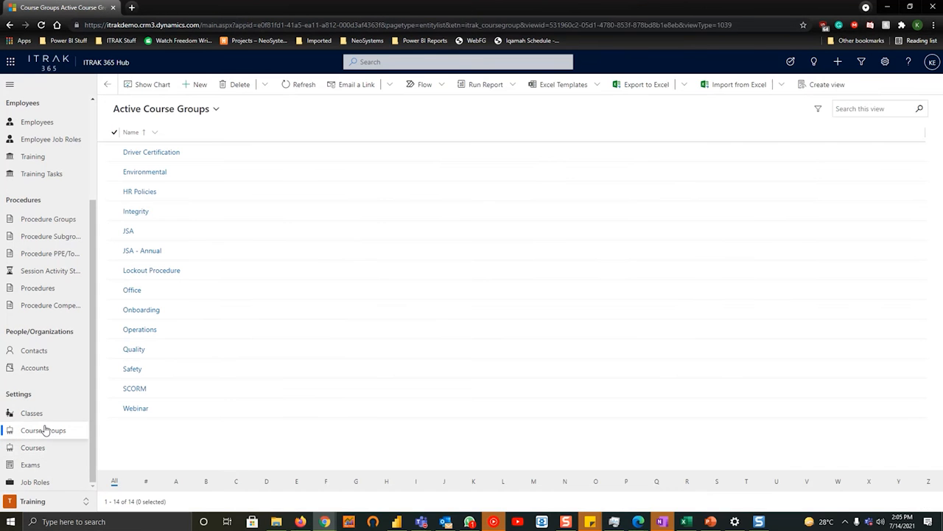
mouse_move(270, 412)
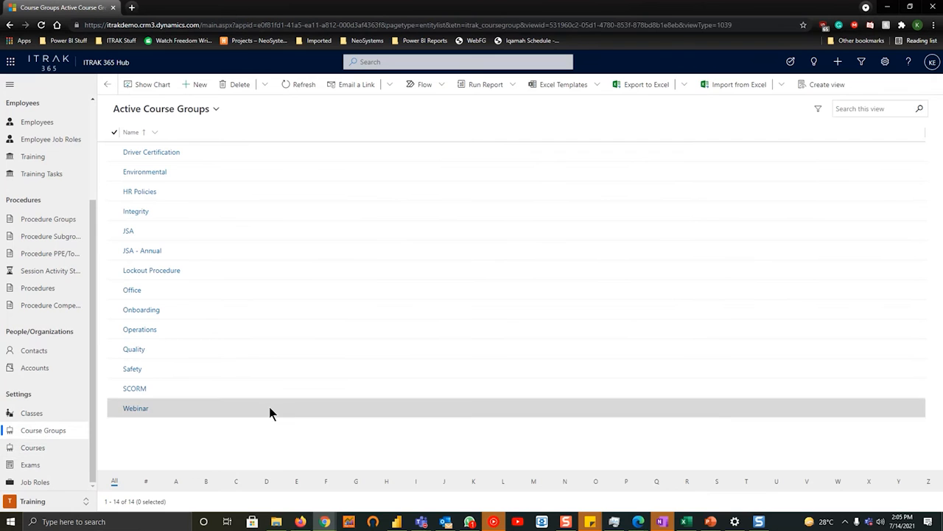
- From the Webinar group's related Courses, add a new course
click(136, 408)
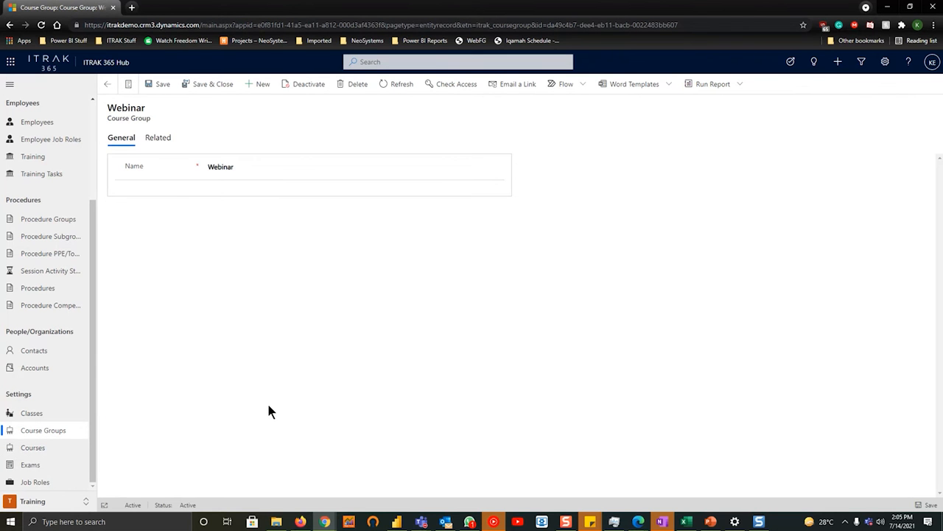
click(158, 137)
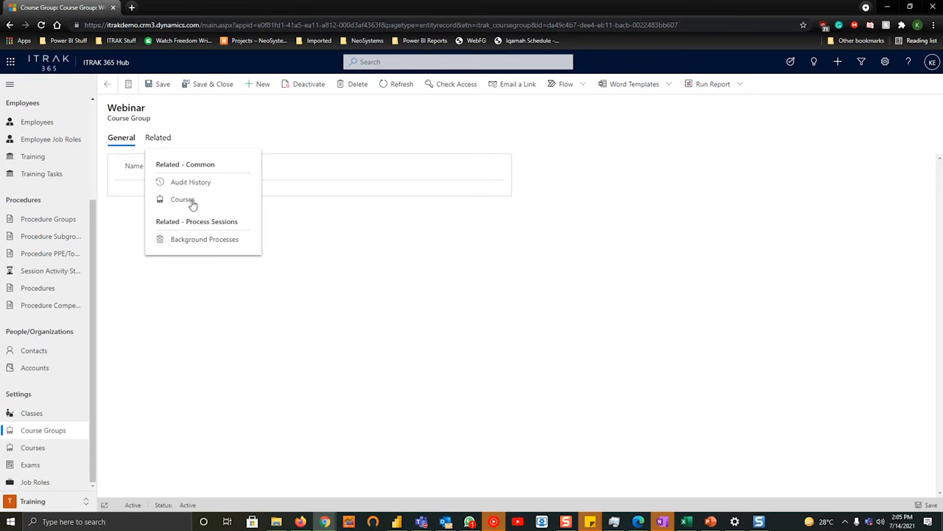
click(183, 199)
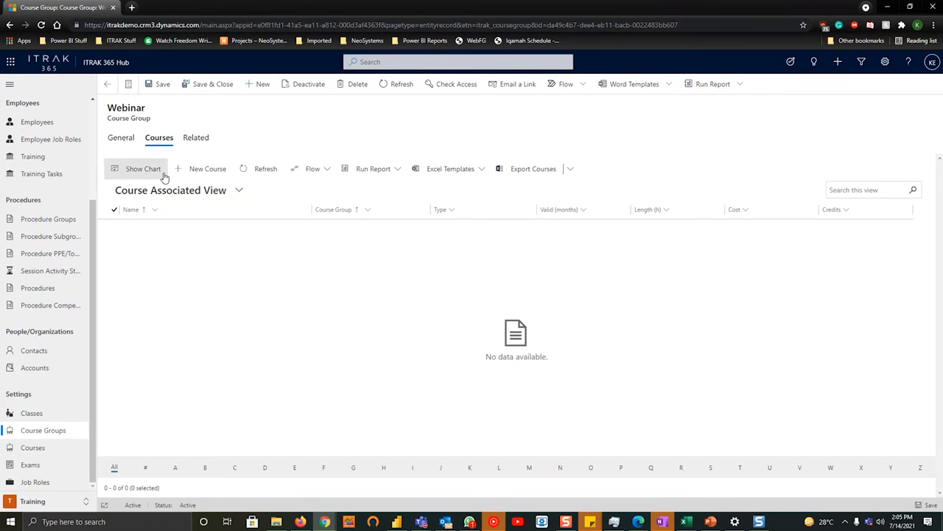
click(208, 169)
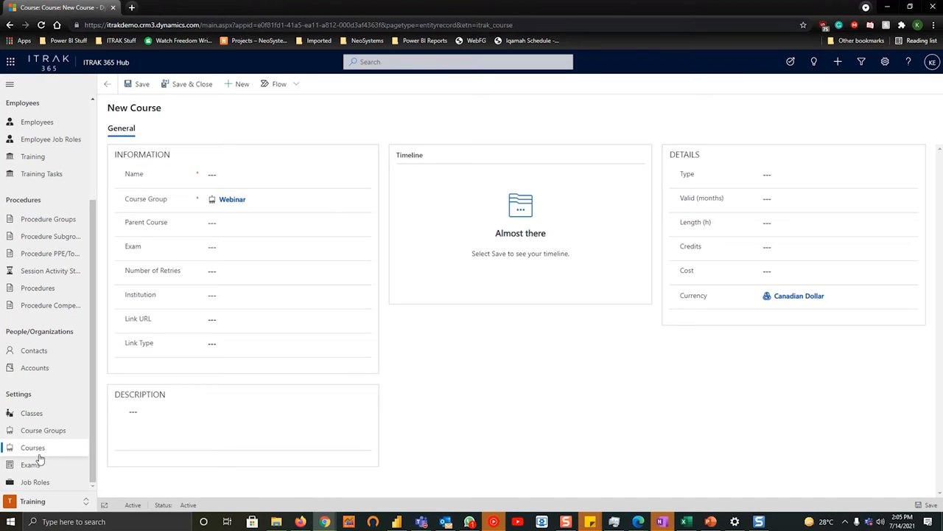
mouse_move(465, 396)
text(W)
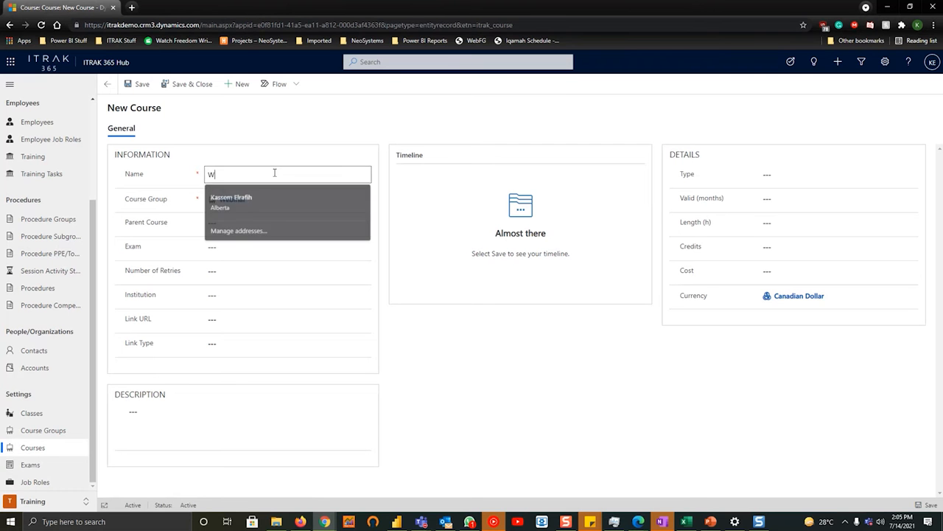
text(ebinar Course)
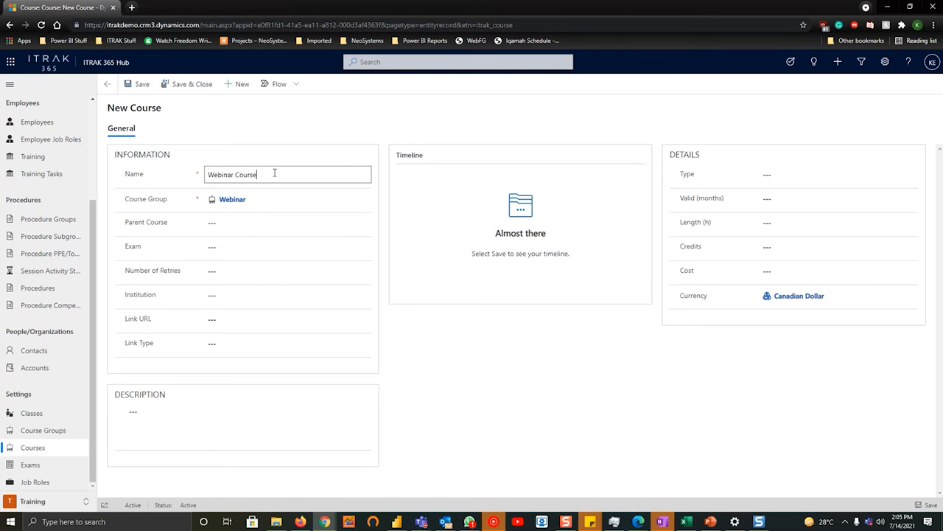
click(280, 222)
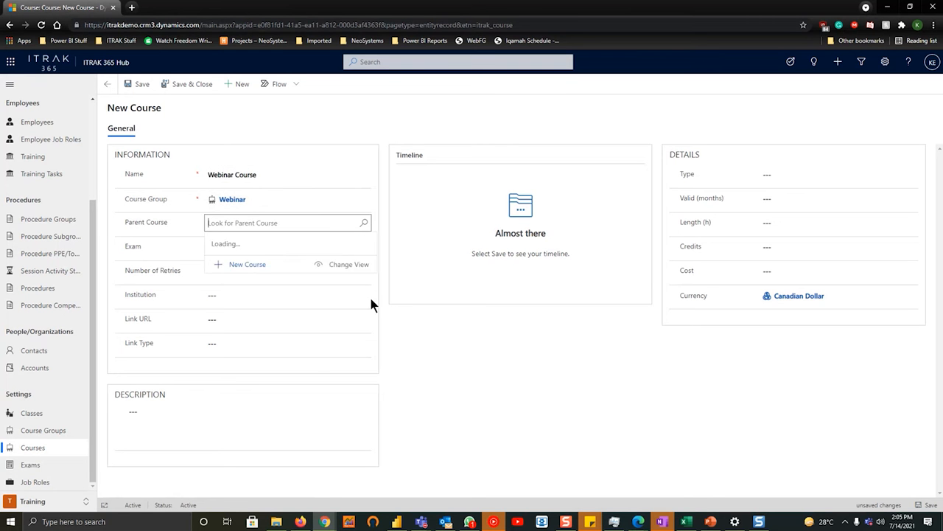
click(161, 246)
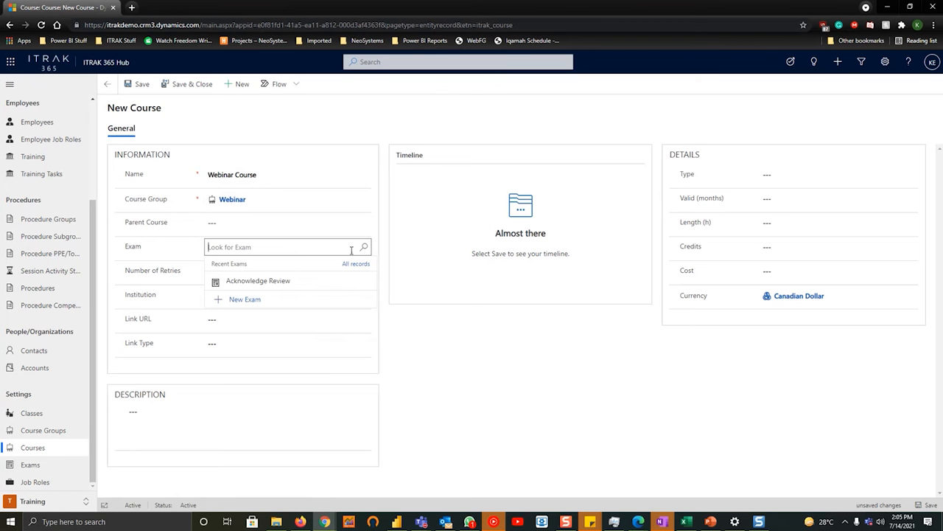
mouse_move(173, 274)
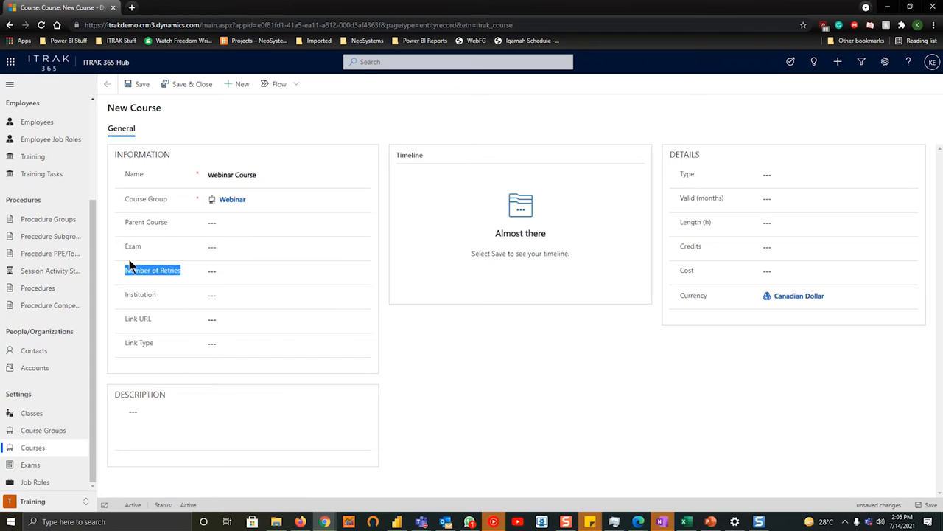
click(283, 295)
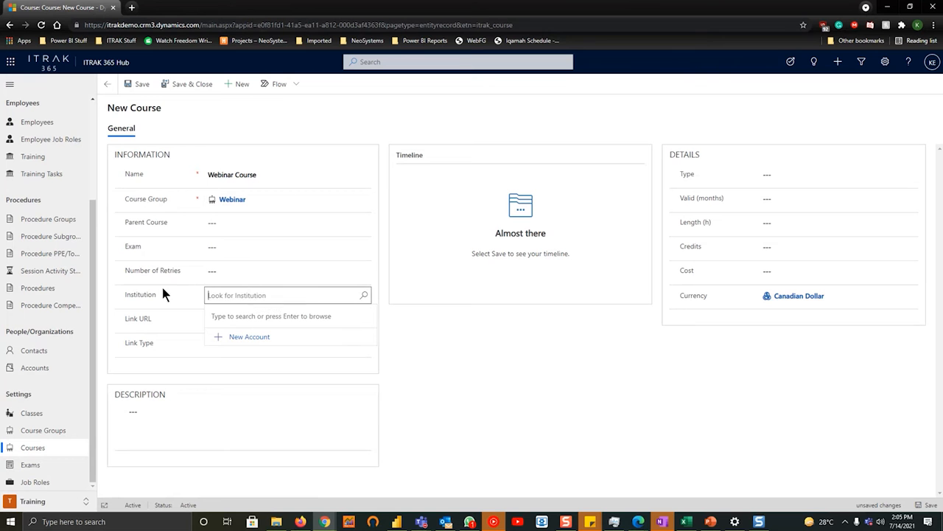
click(183, 329)
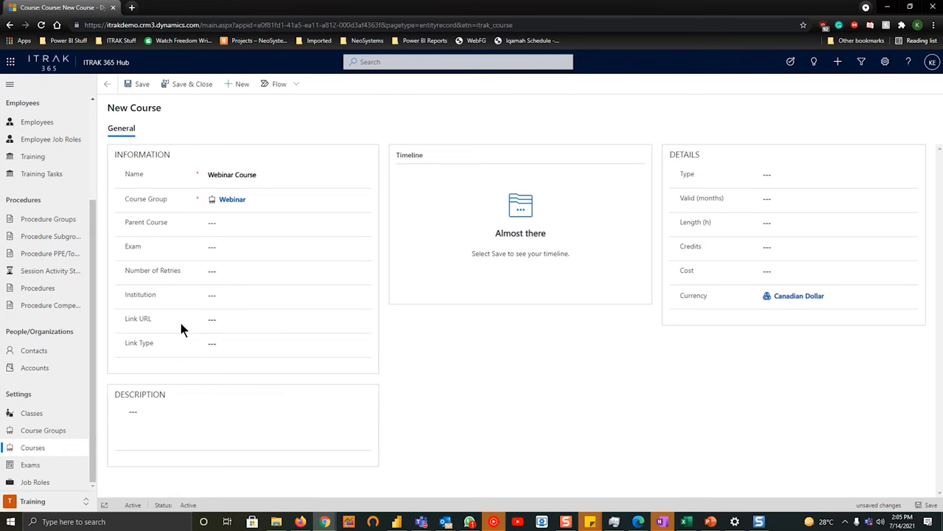
click(286, 342)
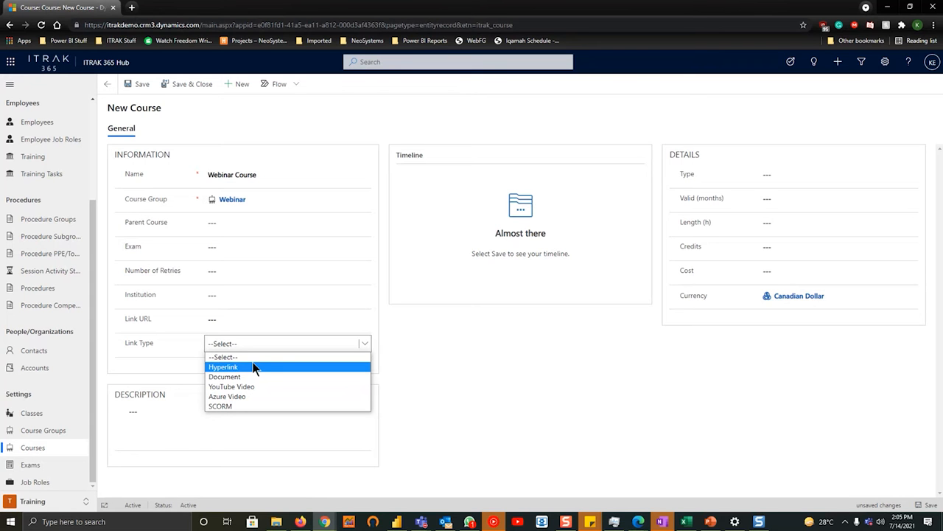
mouse_move(317, 377)
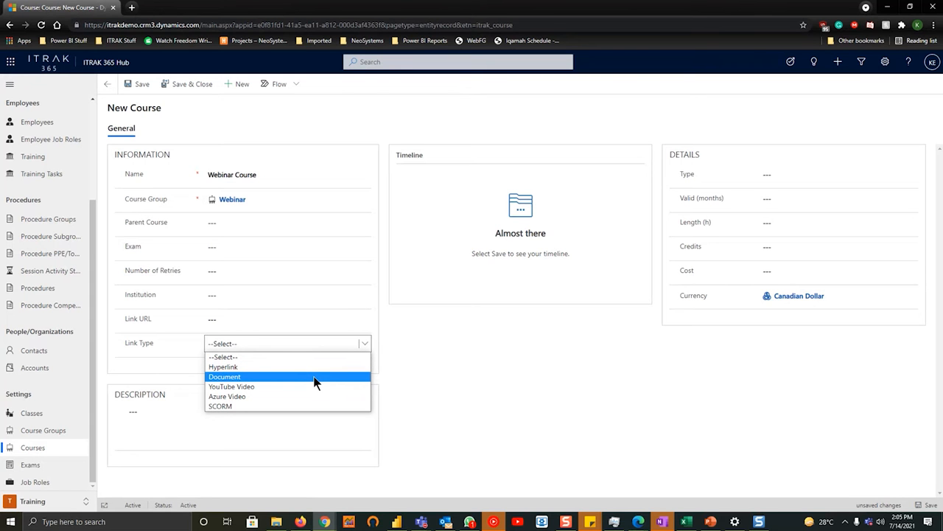
mouse_move(262, 406)
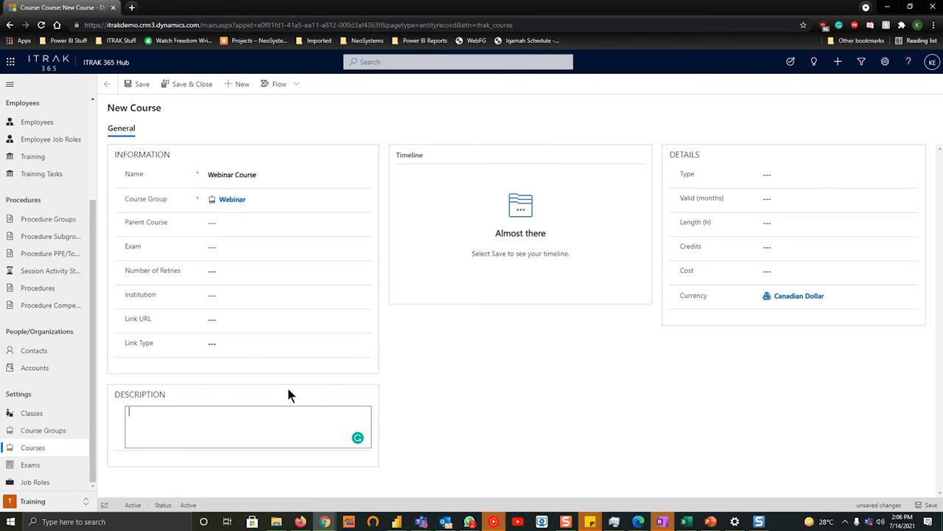
- Enter 12 in Valid (months), viewing the Type options and passing through Credits and Cost
click(837, 174)
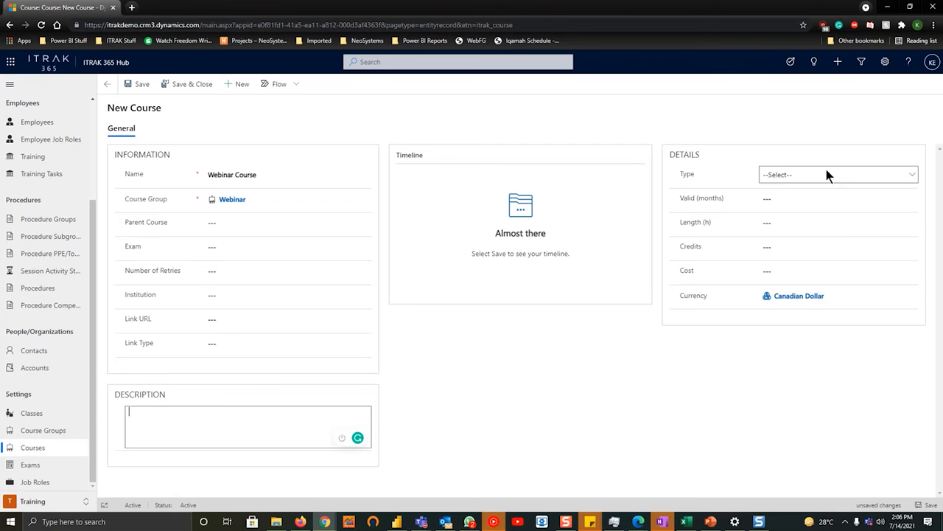
click(836, 174)
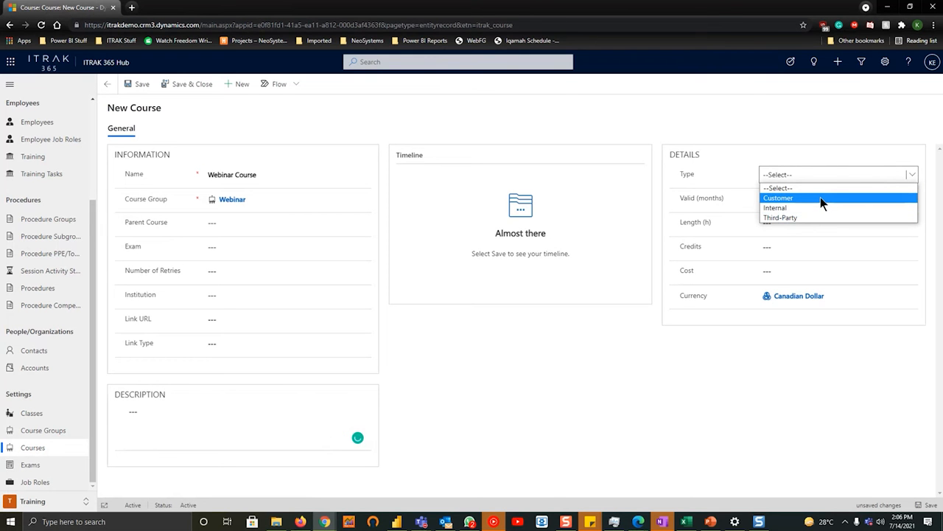
mouse_move(824, 218)
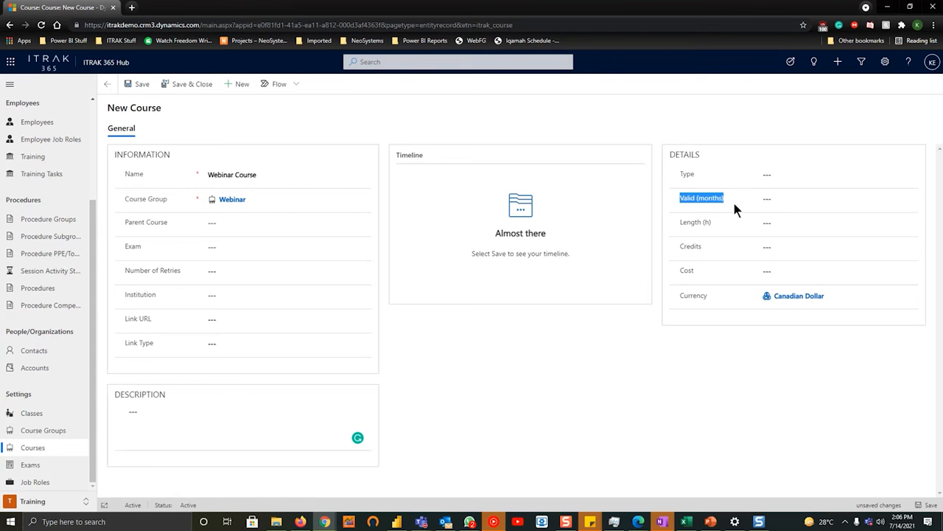
click(838, 198)
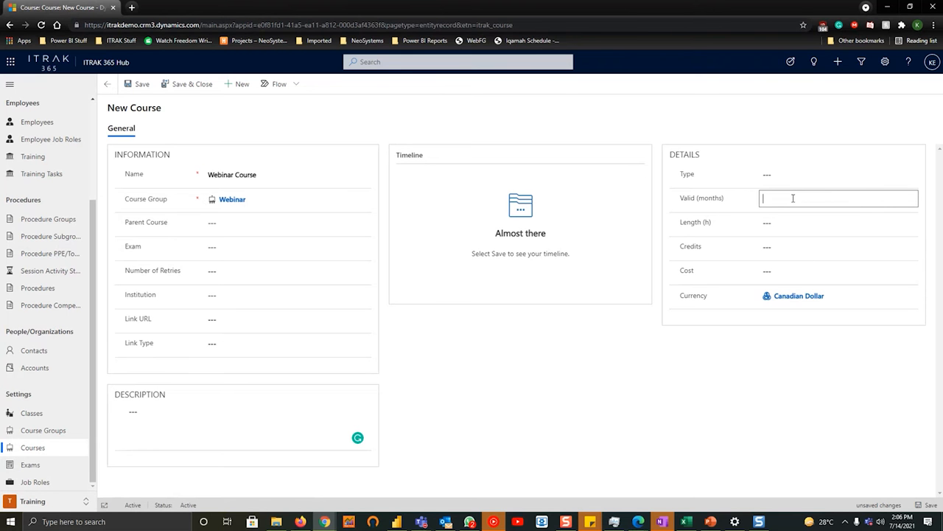
text(12)
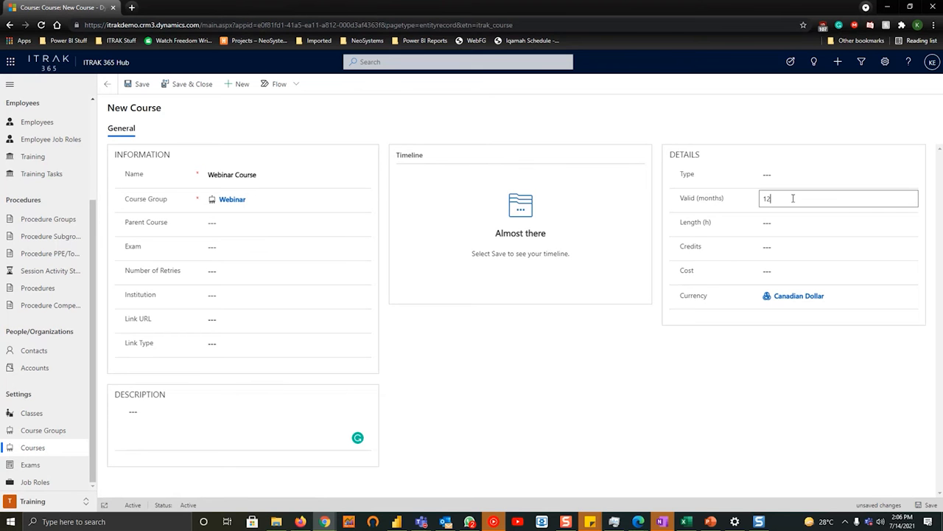
click(838, 222)
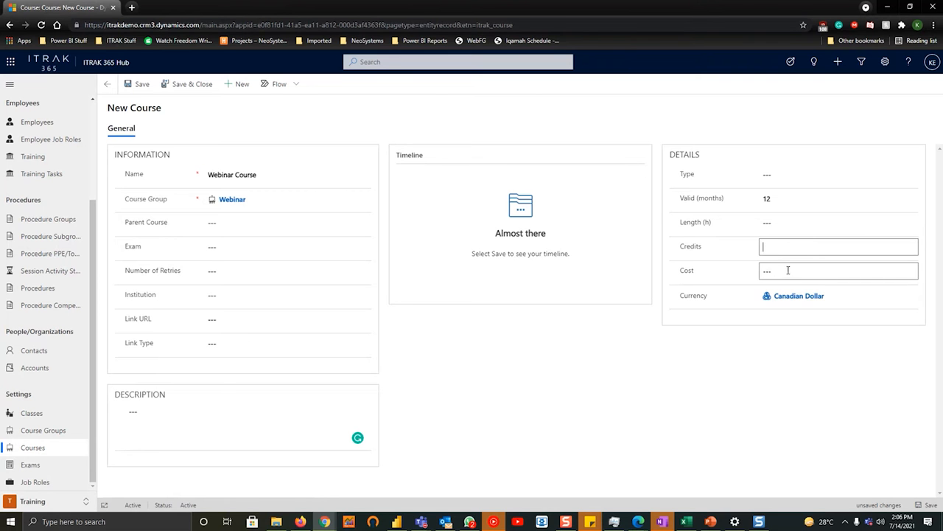
click(839, 271)
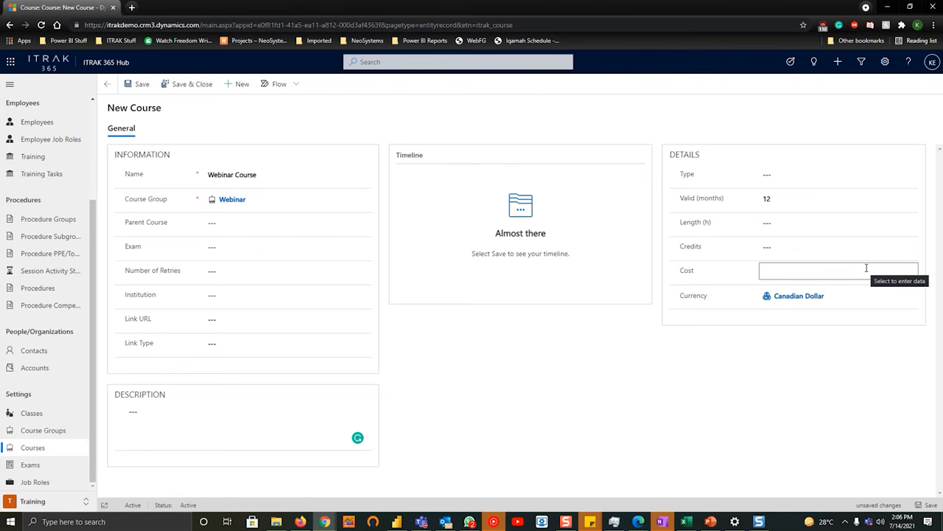
mouse_move(745, 309)
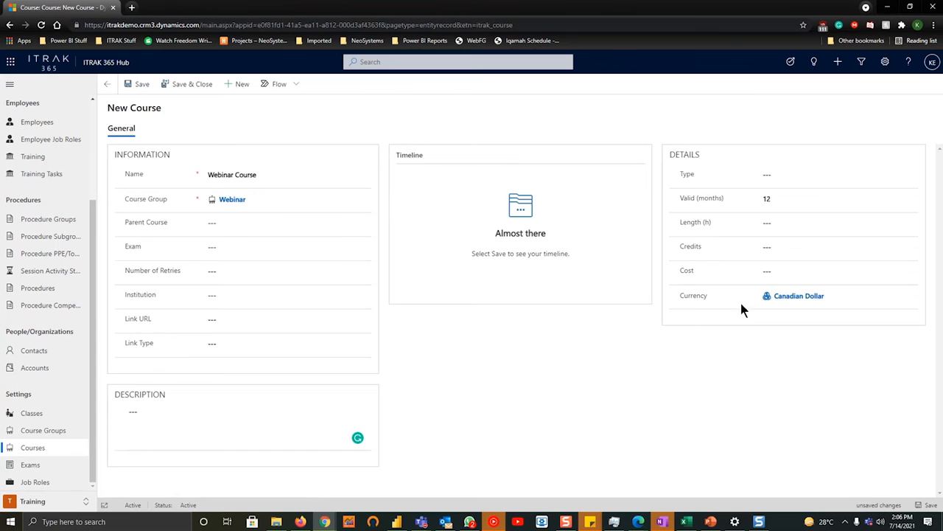
mouse_move(701, 362)
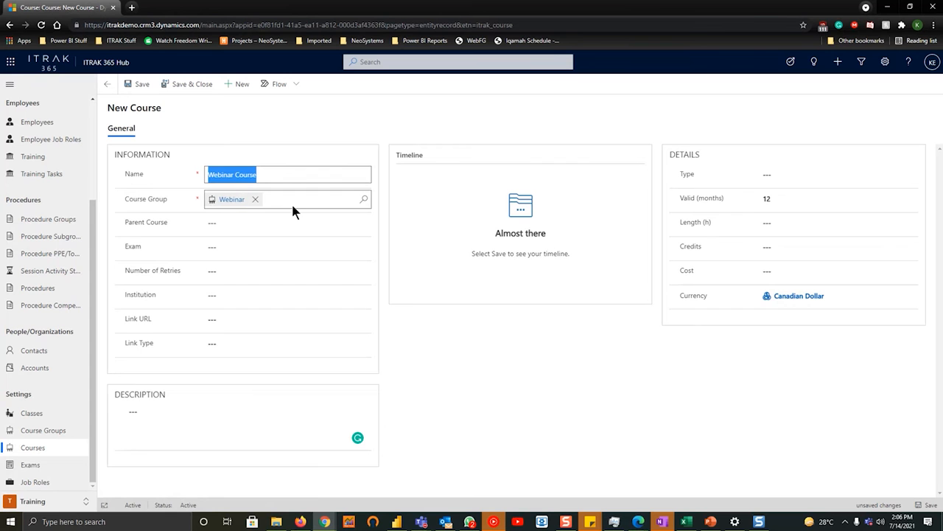
- Revisit the Valid (months) field and reopen the institution search
click(839, 197)
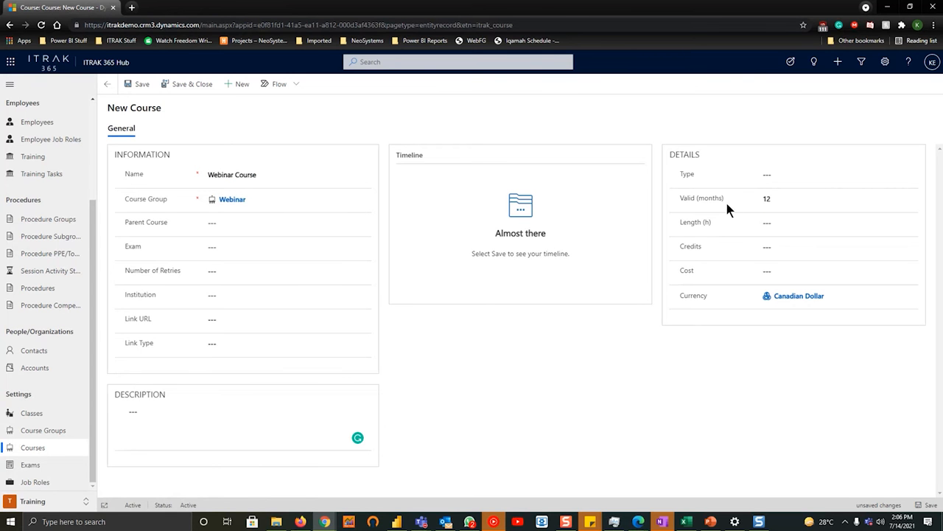
double_click(701, 197)
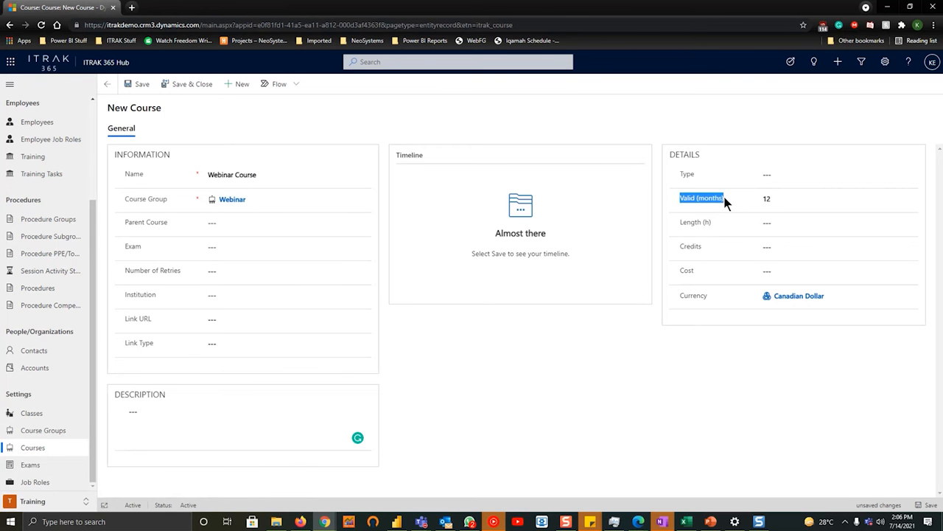
click(810, 198)
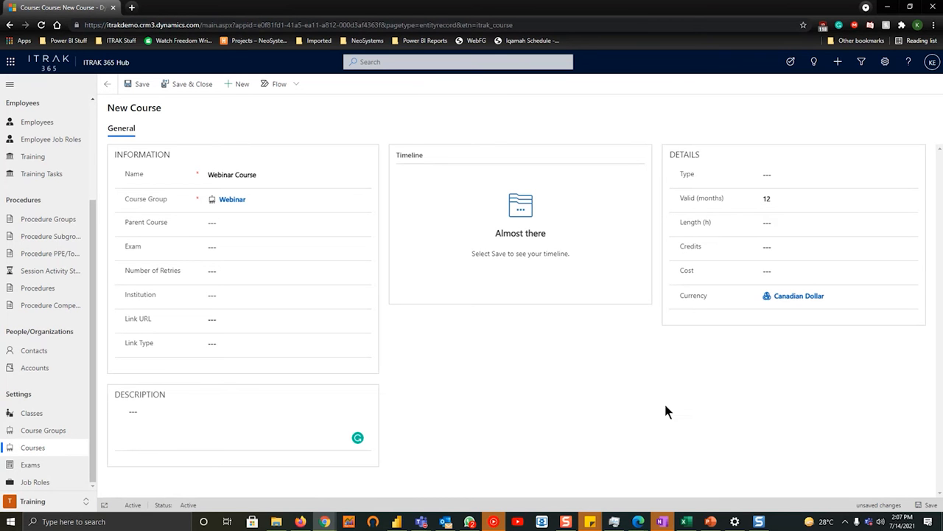
click(286, 295)
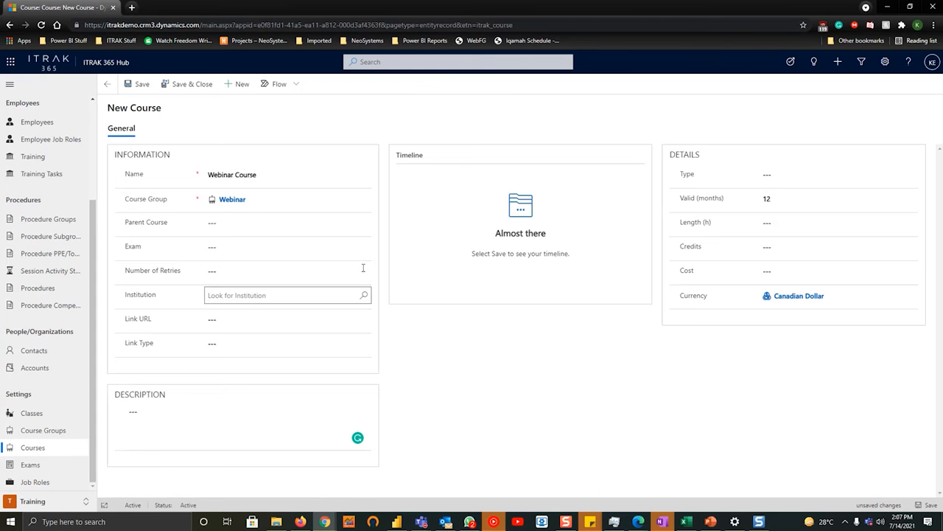
- Save the Webinar Course and show its list of related record types
click(137, 83)
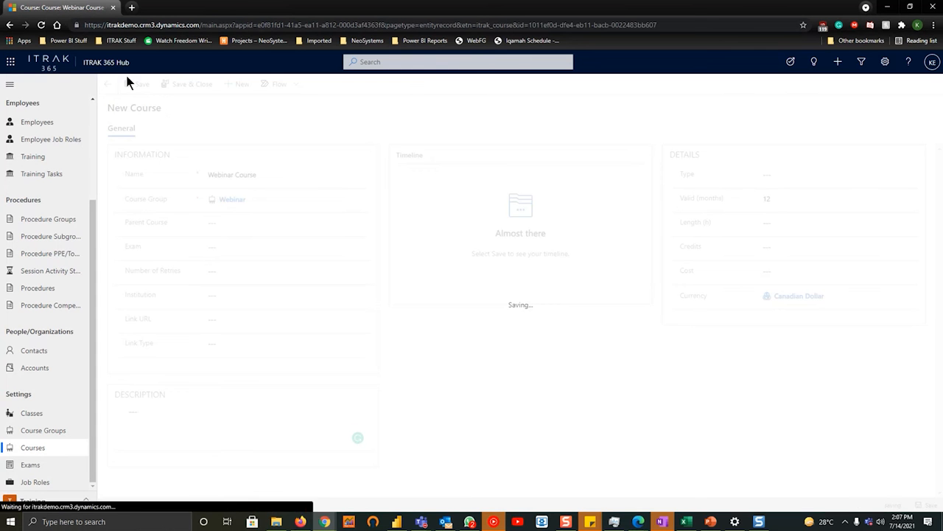
click(140, 84)
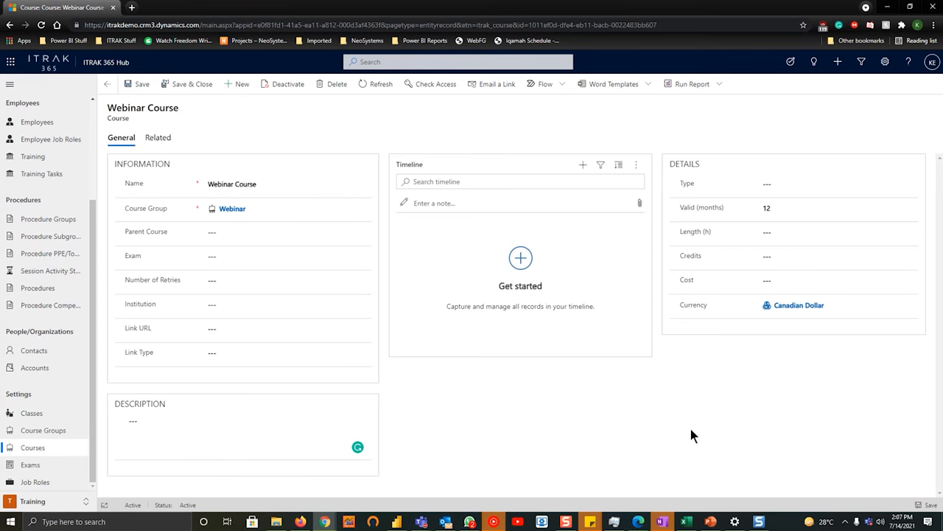
mouse_move(157, 138)
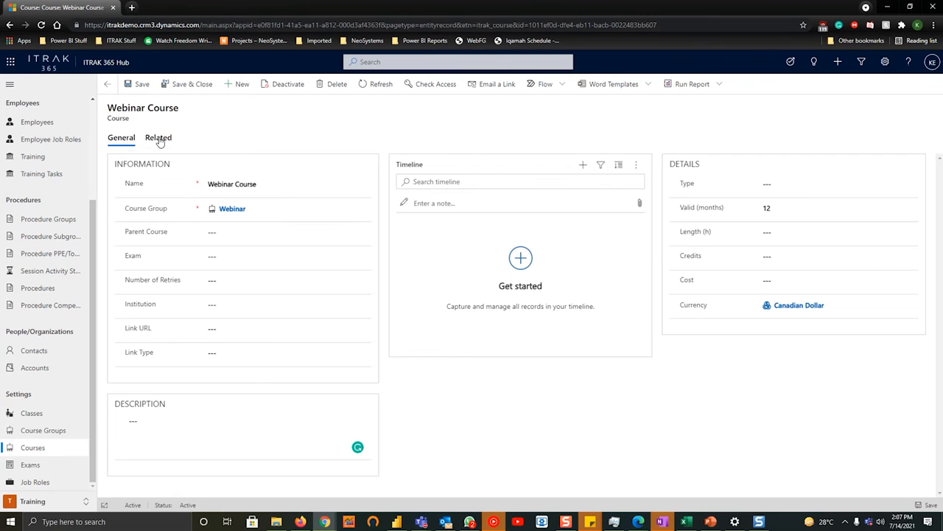
click(157, 138)
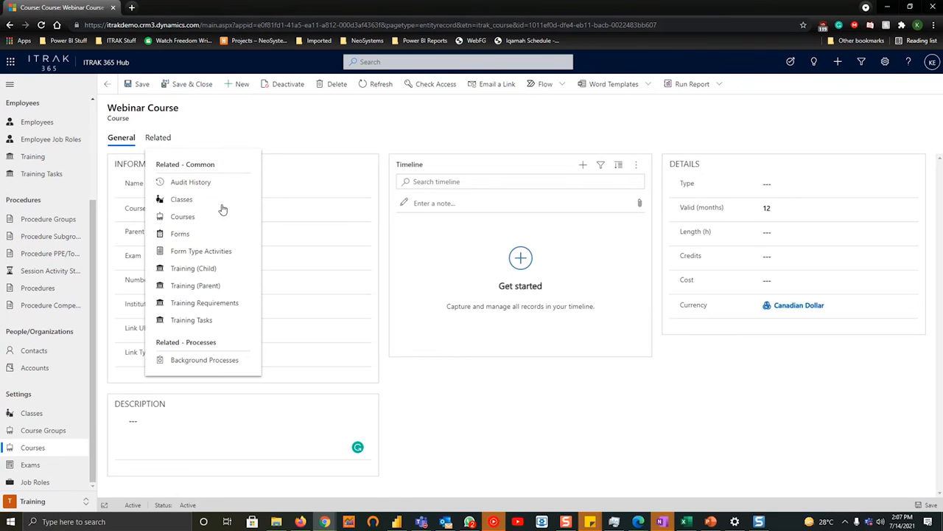
mouse_move(215, 275)
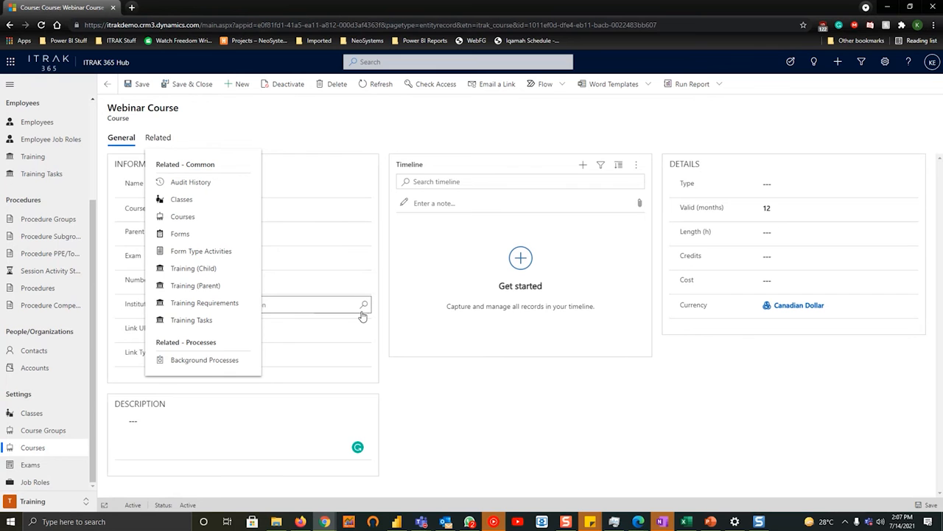
mouse_move(383, 317)
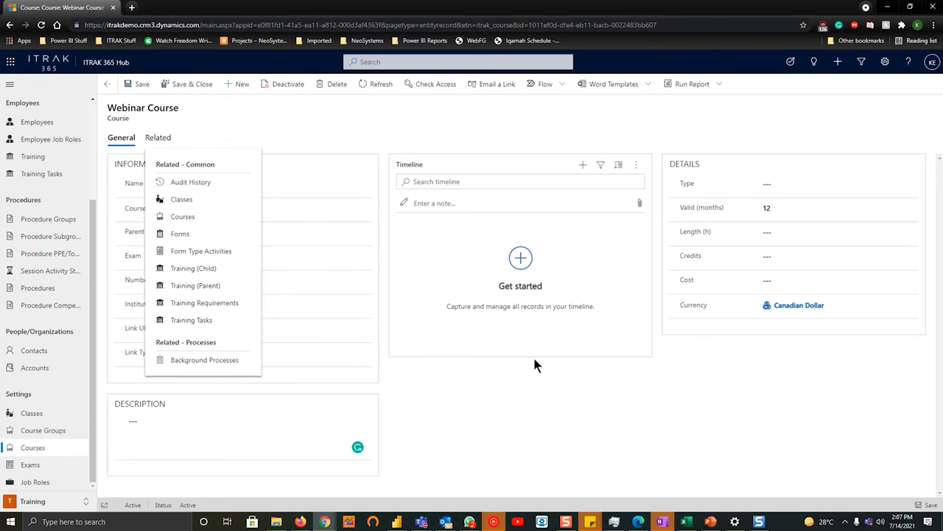
mouse_move(608, 324)
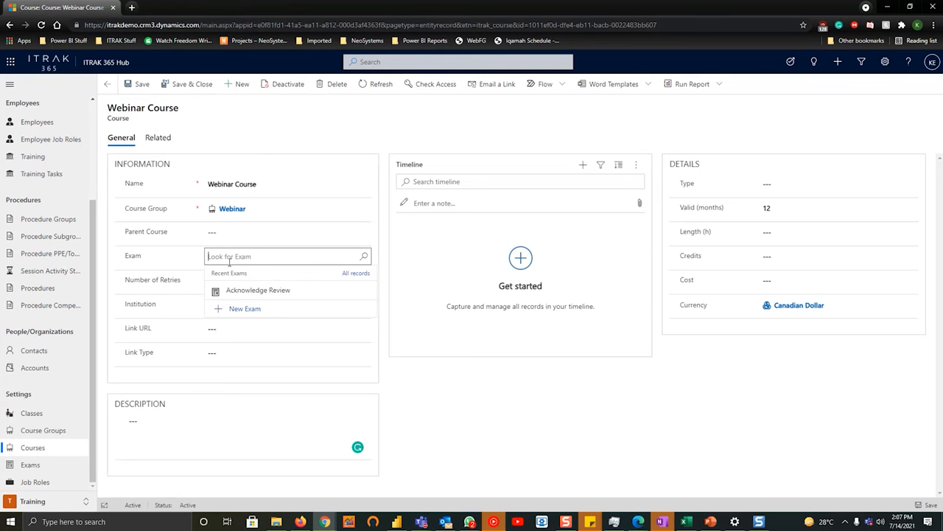
mouse_move(245, 308)
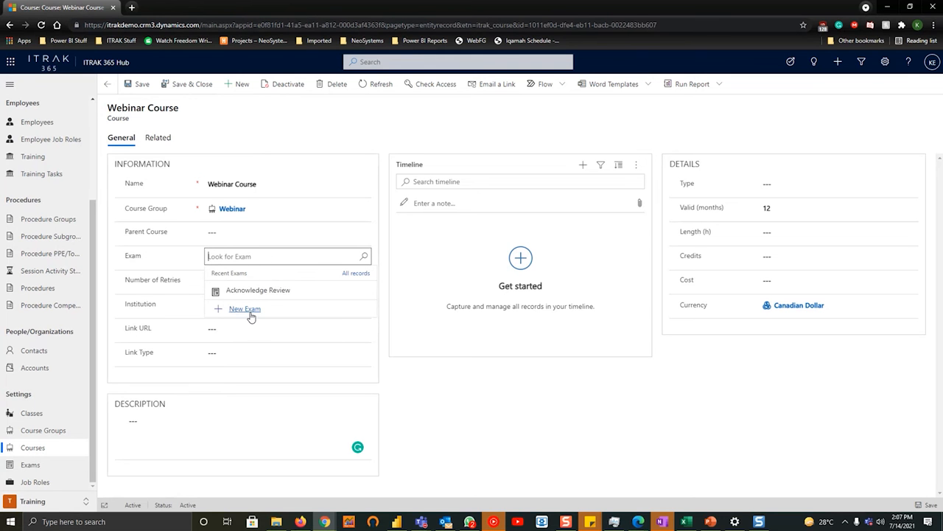
- From the Exam lookup, create and save 'Webinar Exam', then go back to the course
click(244, 308)
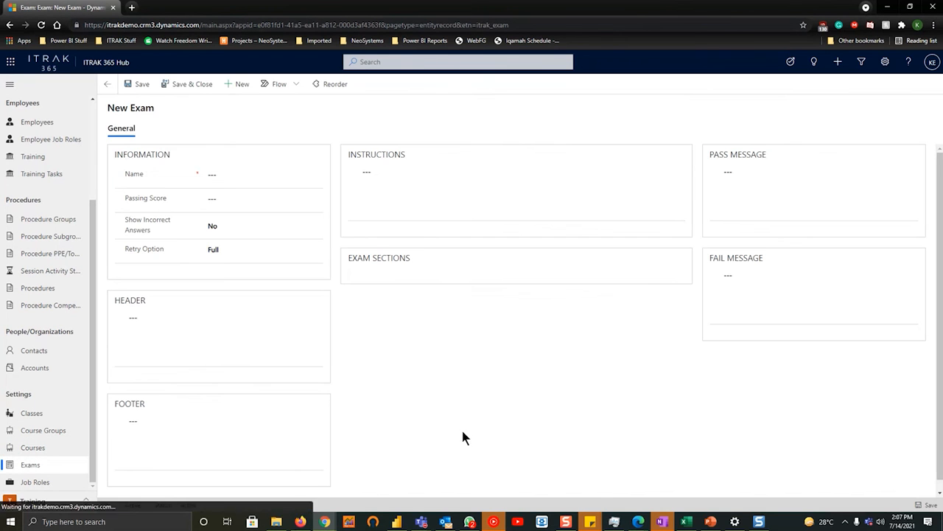
scroll(down, 3)
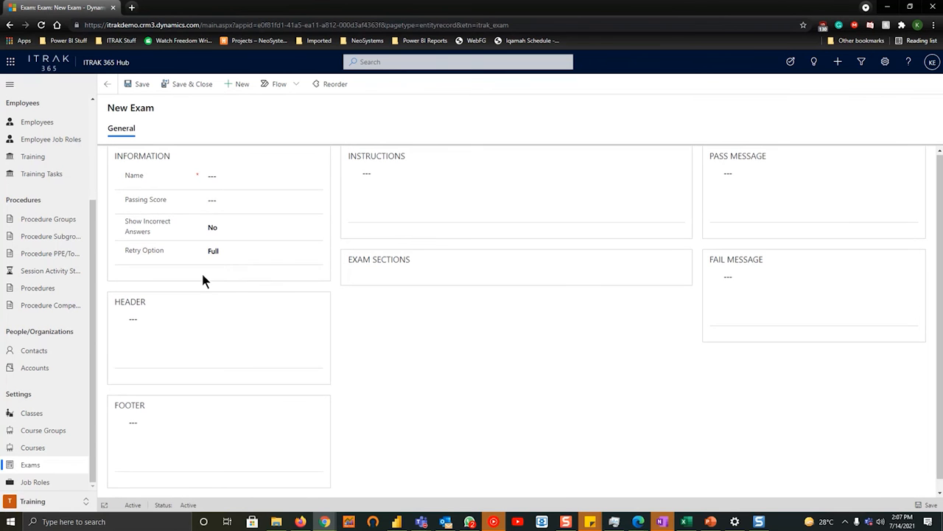
click(262, 176)
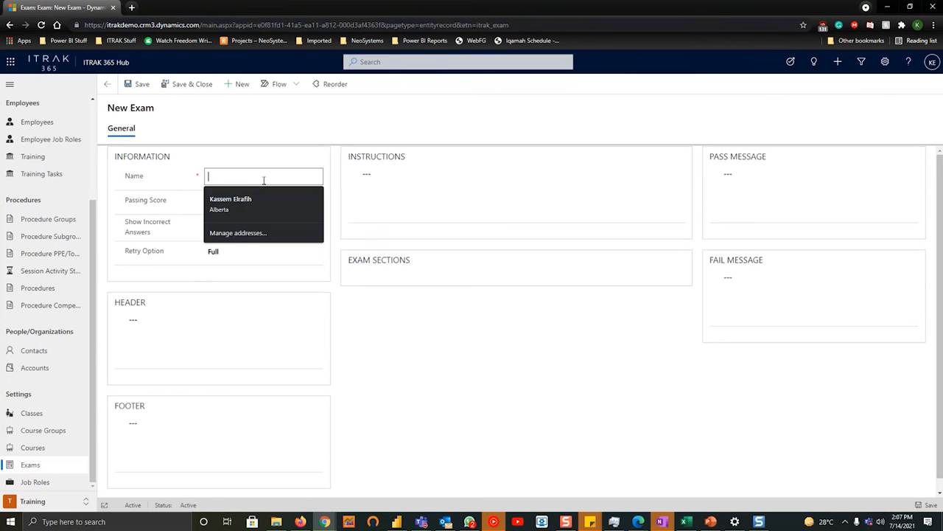
text(Webinar E)
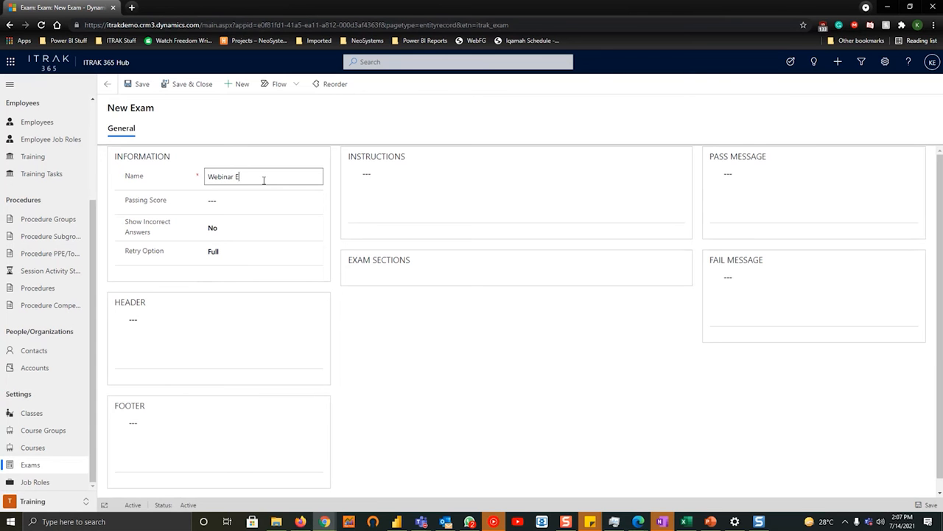
click(139, 83)
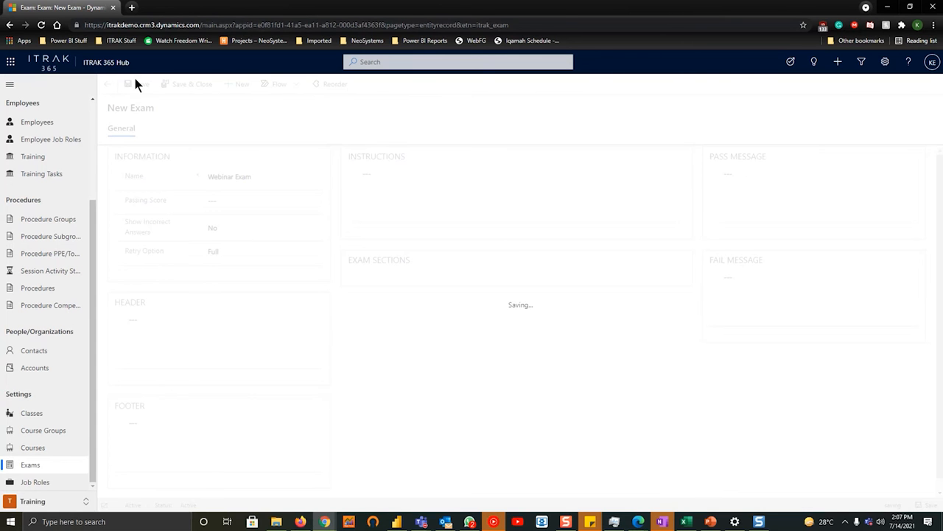
click(137, 83)
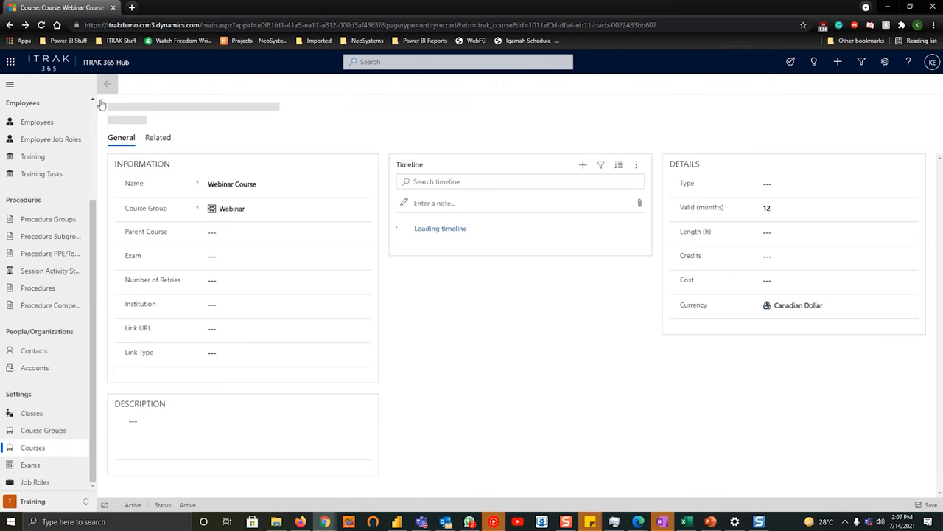
- Link Webinar Exam in the course's Exam field and open the exam record
click(280, 256)
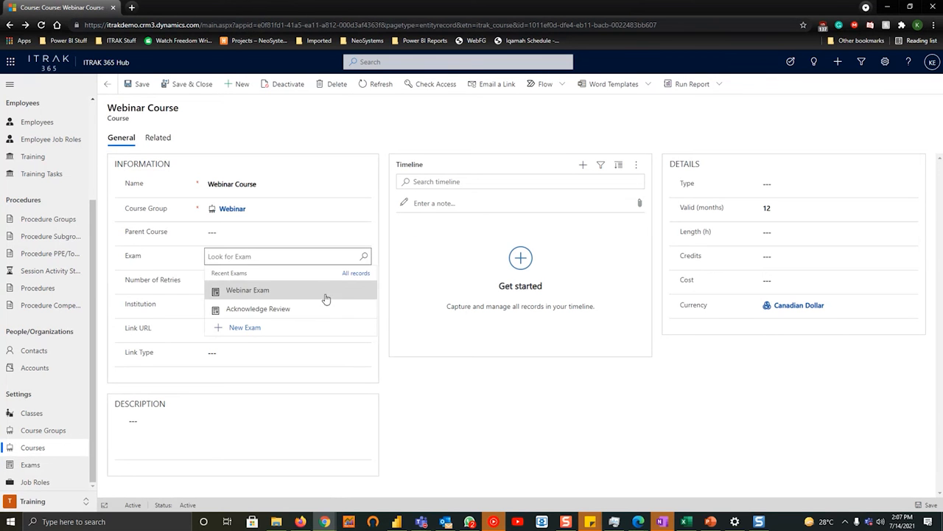
click(247, 289)
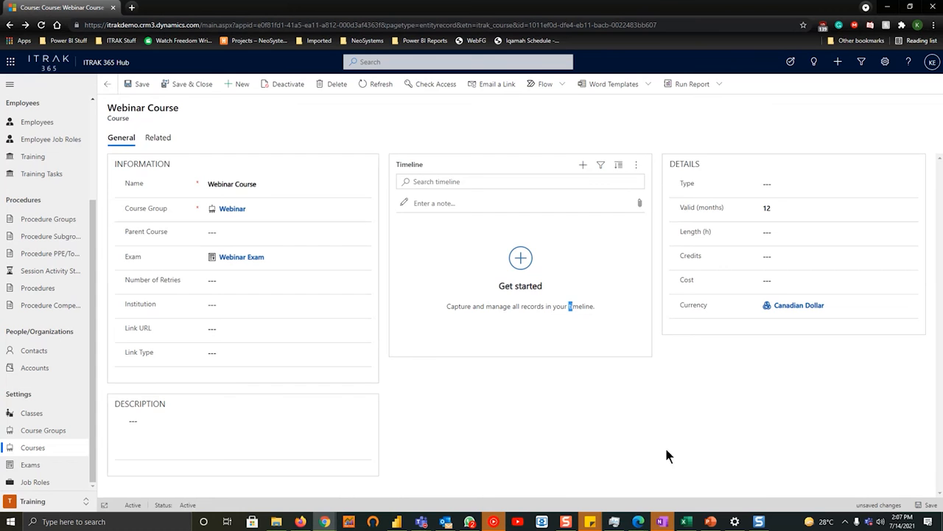
mouse_move(409, 358)
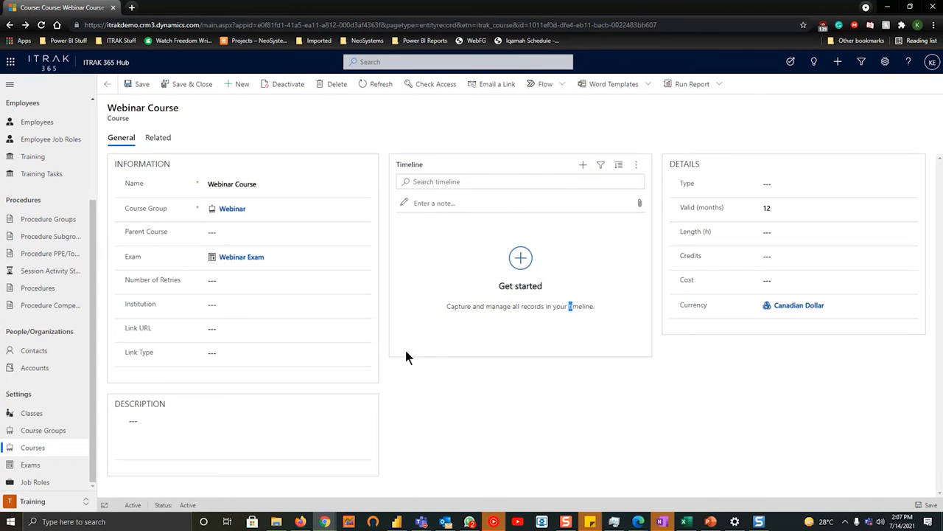
click(241, 256)
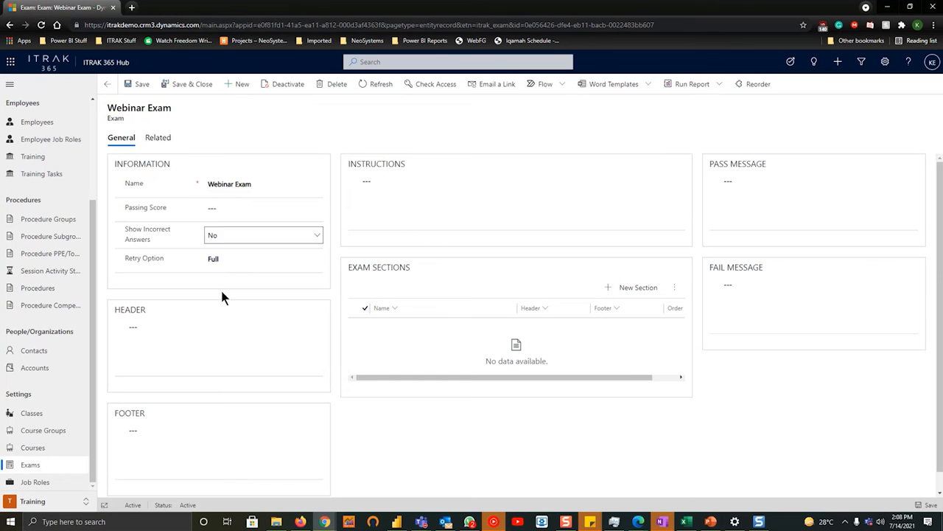
- Enter a passing score of 100 and review the Retry Option list, keeping Full
click(263, 207)
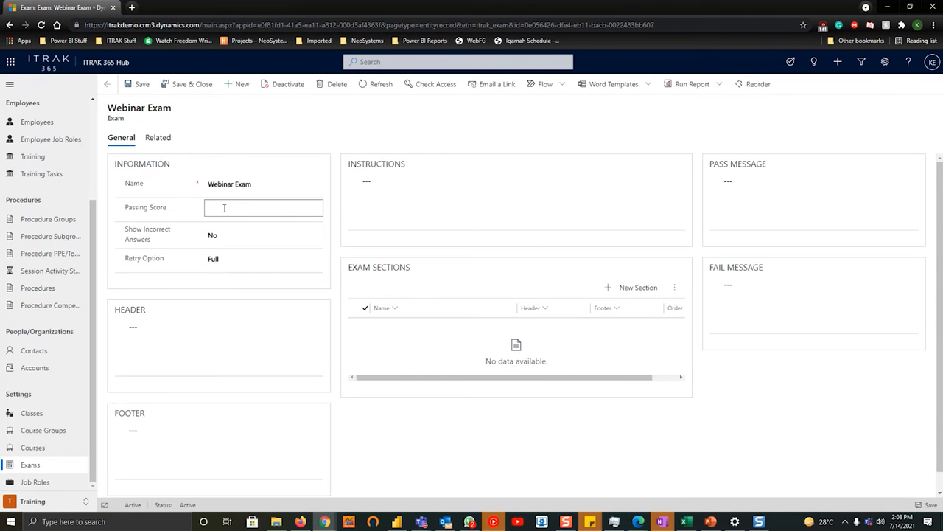
text(100)
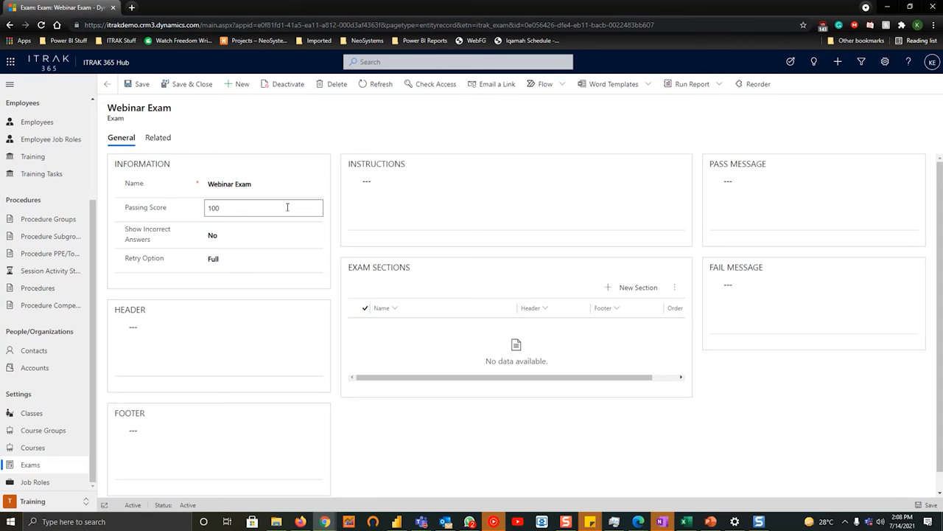
click(263, 234)
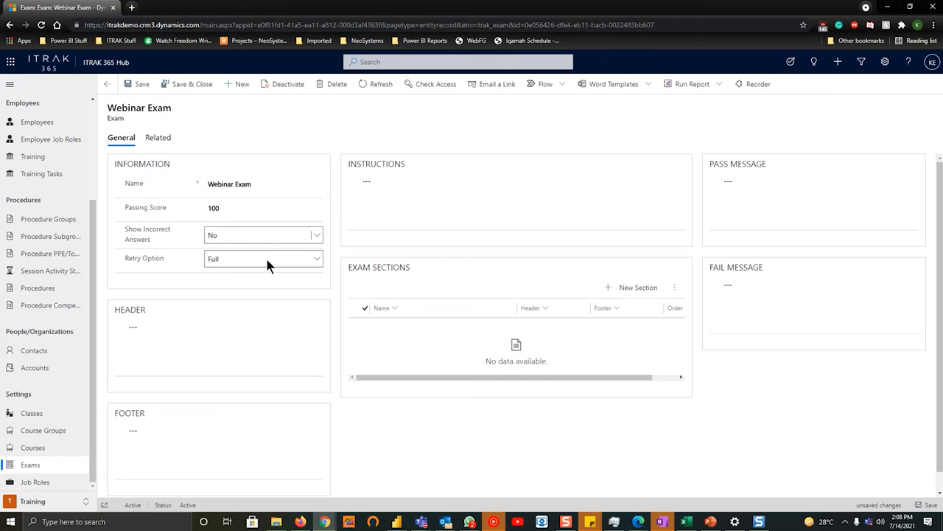
click(263, 258)
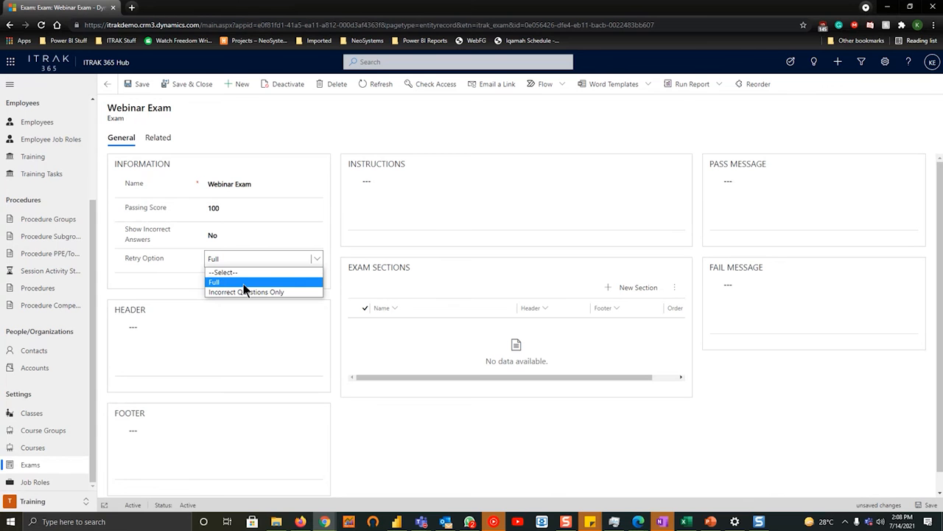
mouse_move(264, 292)
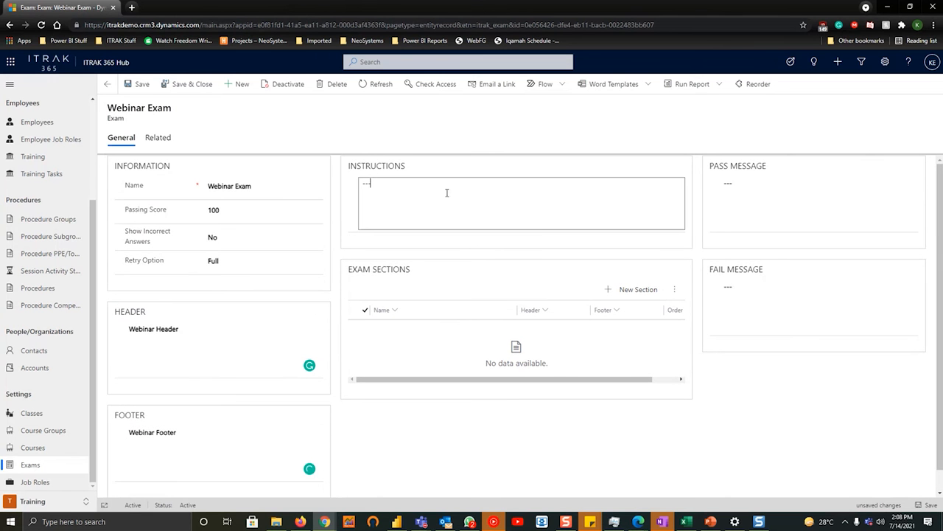
- Enter 'Webinar Instructions', pass message 'Congratulations' and fail message 'Failure, Please Retry' on the exam
text(Webinar Instructions)
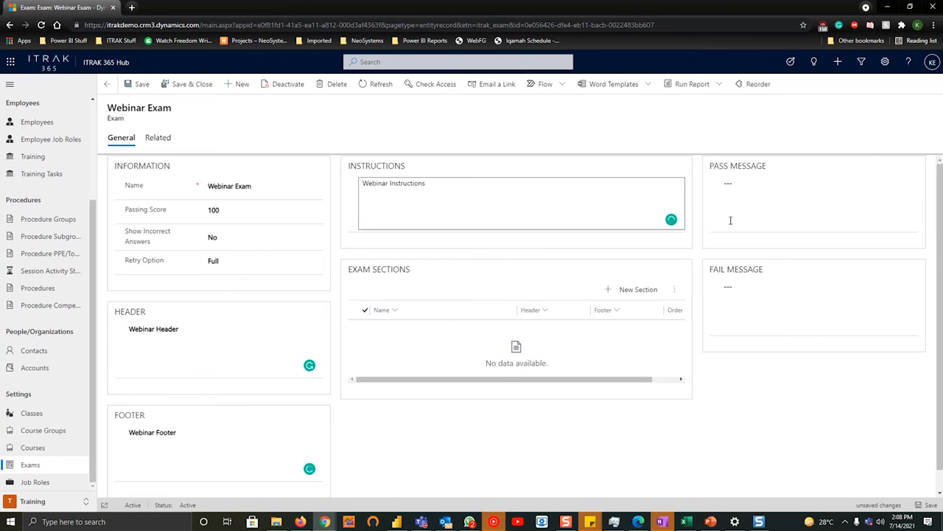
text(Co)
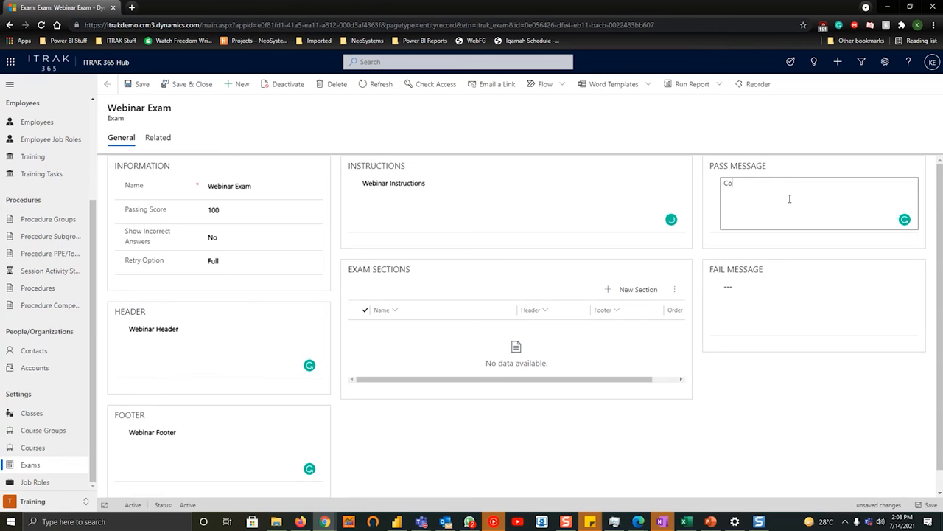
text(Congratulations)
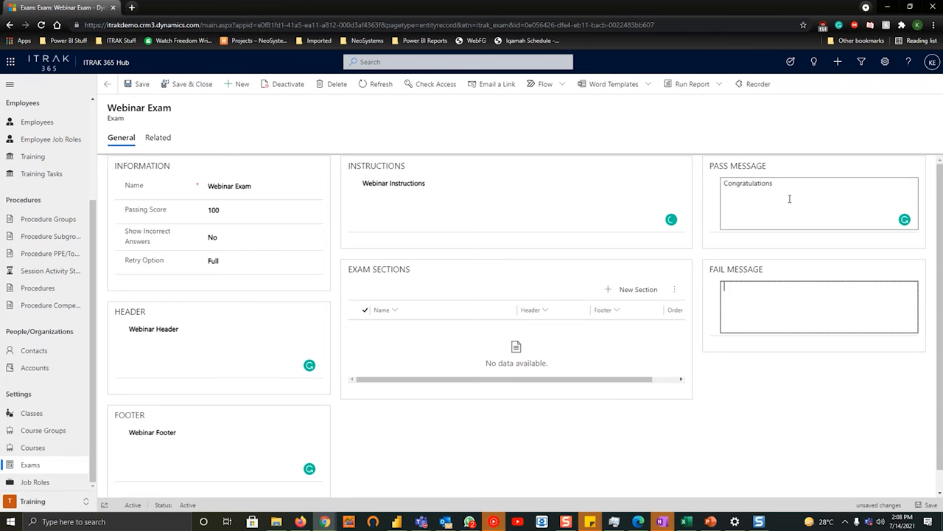
text(Failure. P)
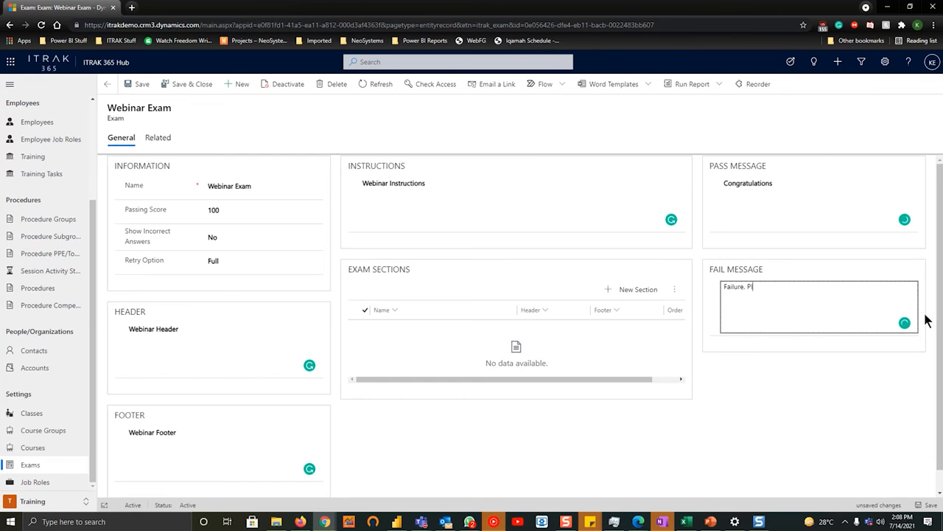
text(lease Retyu)
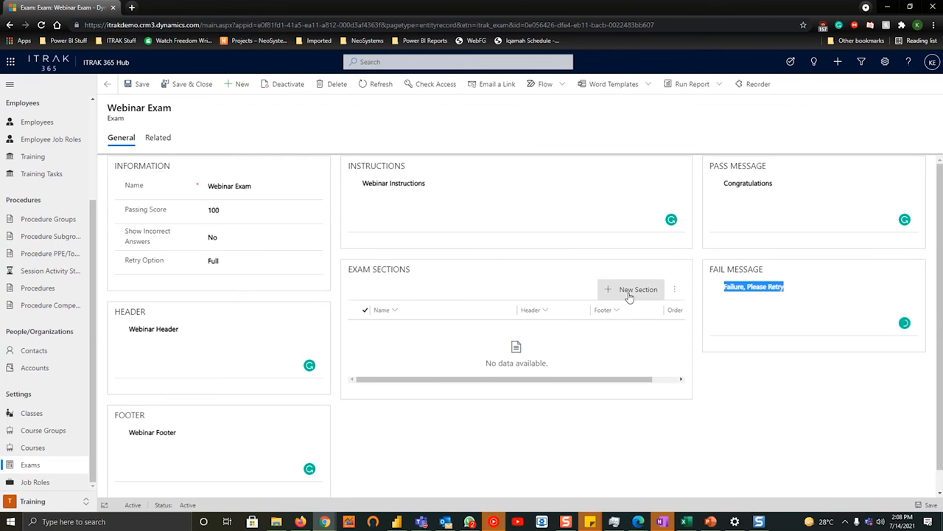
mouse_move(640, 306)
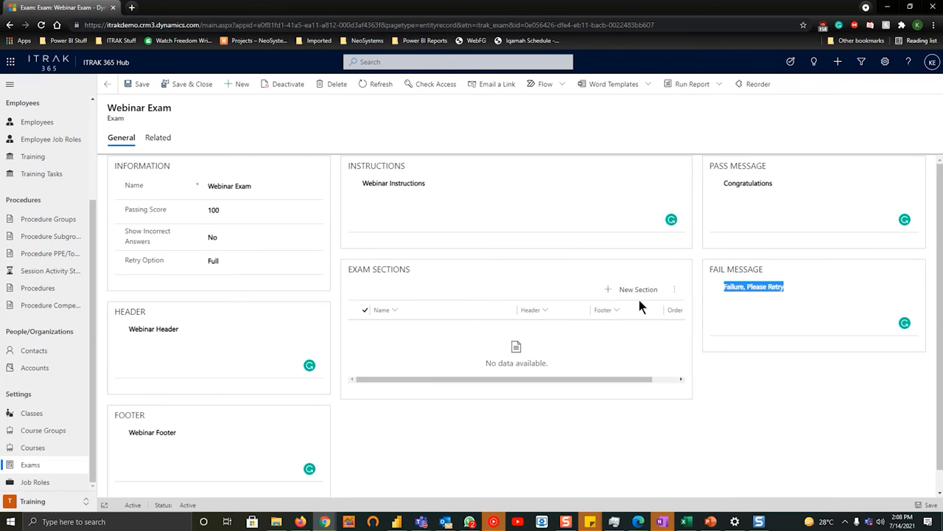
- Add an exam section named 'Webinar Section' and save it
click(638, 289)
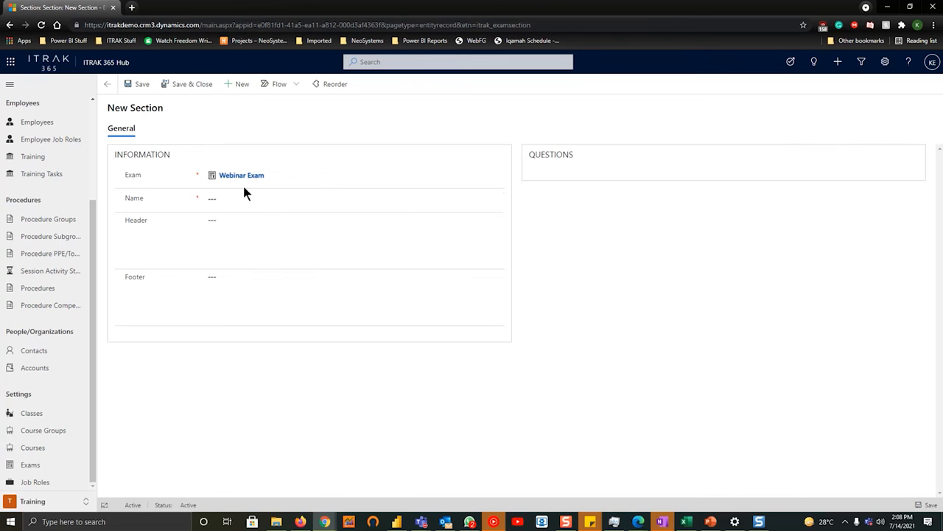
text(Webinar Section)
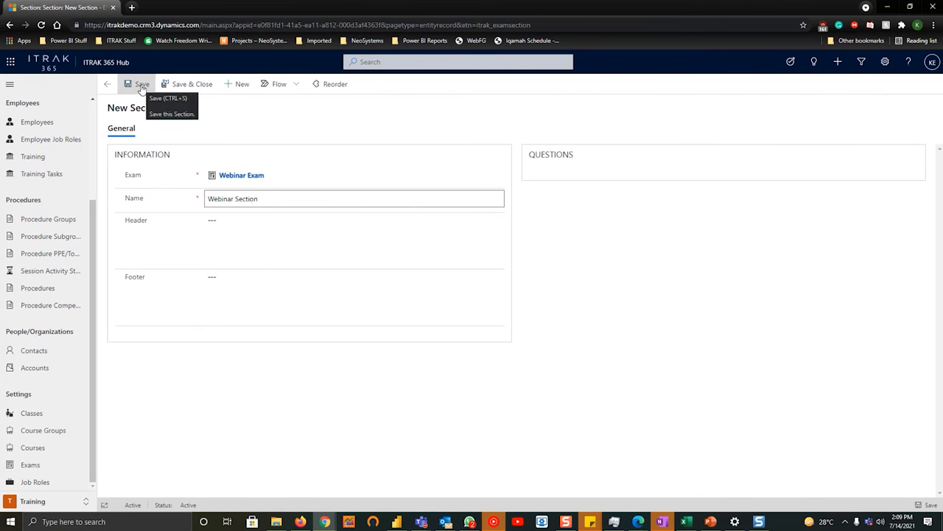
click(142, 83)
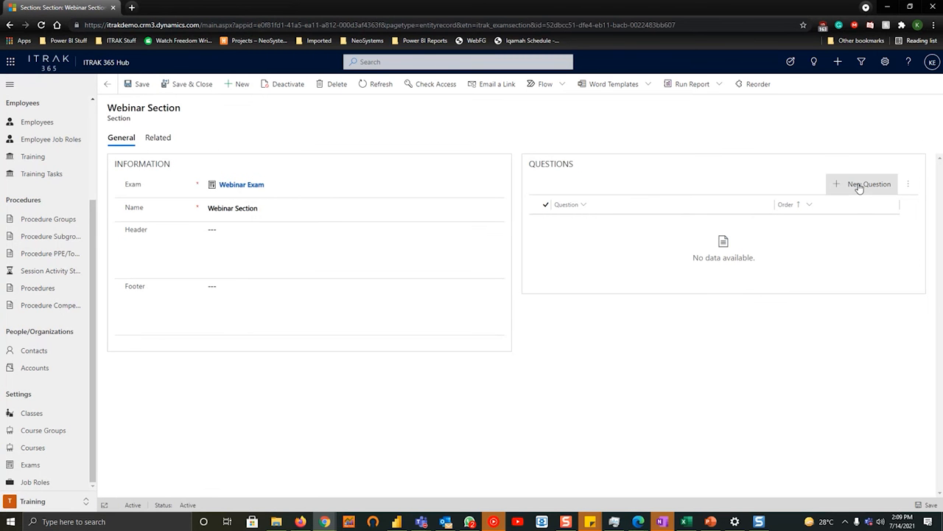
- Create a multiple-choice question 'Did you learn anything this webinar :)' and save it
click(868, 184)
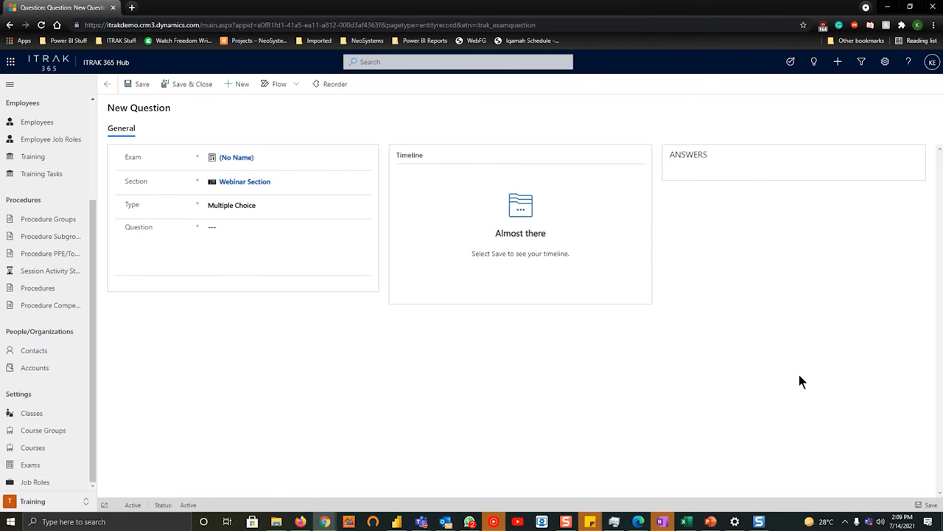
mouse_move(630, 481)
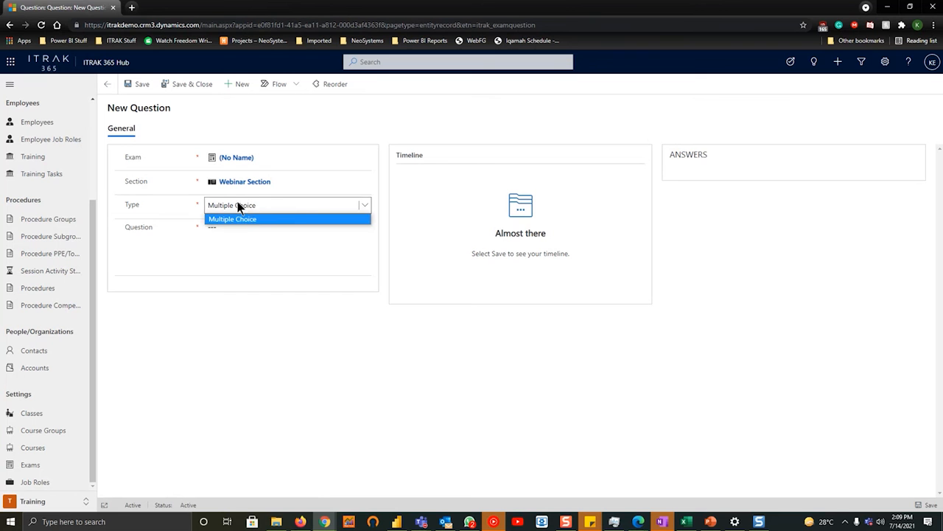
click(232, 219)
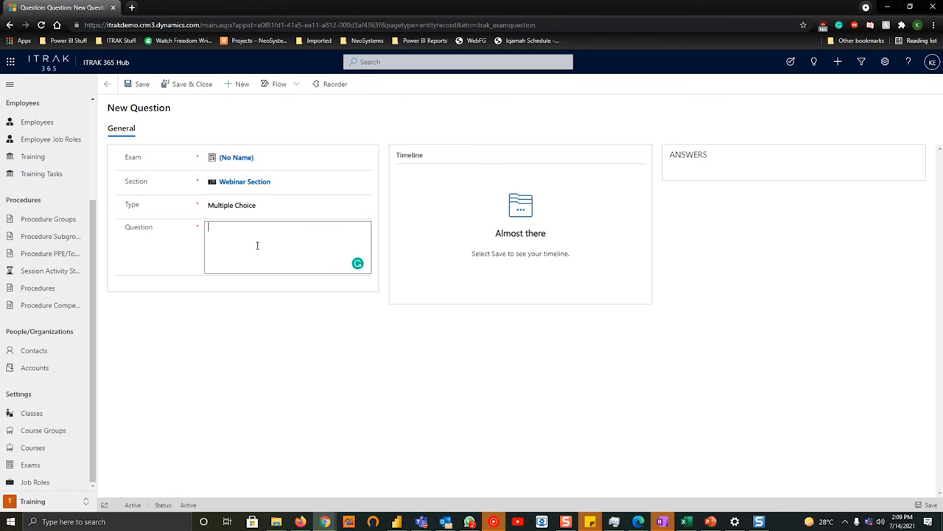
text(Did you learn anything t)
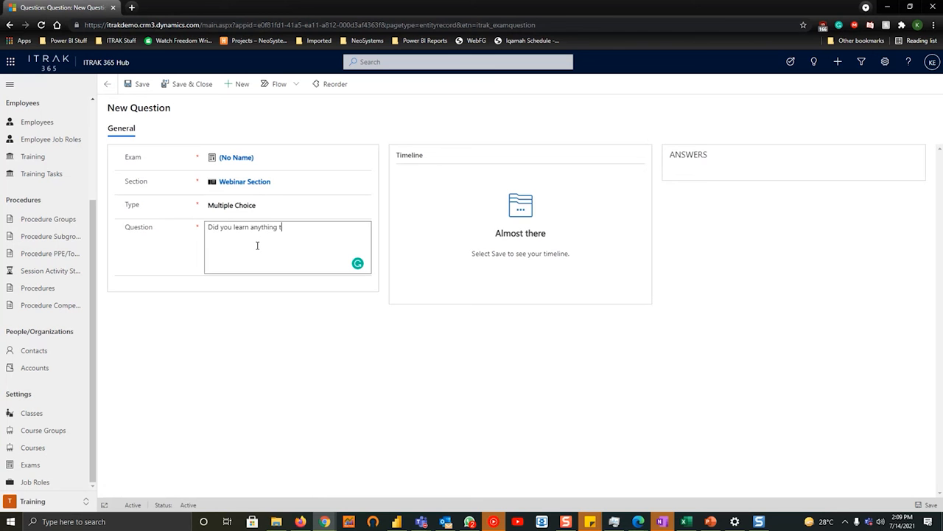
text(his webinar :))
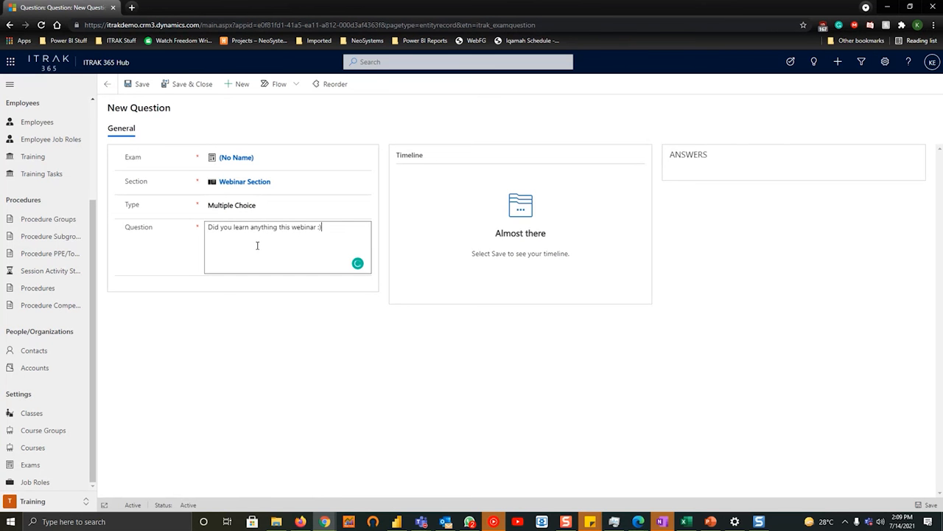
click(137, 84)
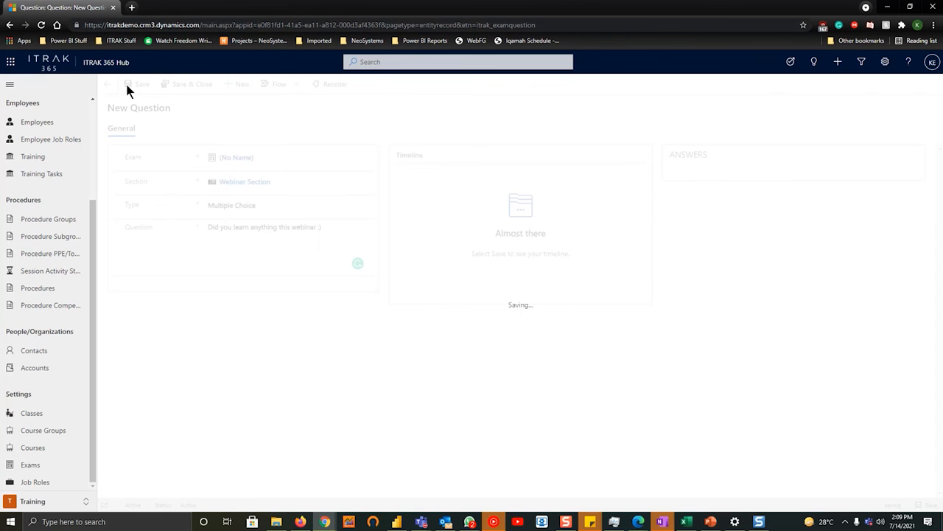
mouse_move(686, 390)
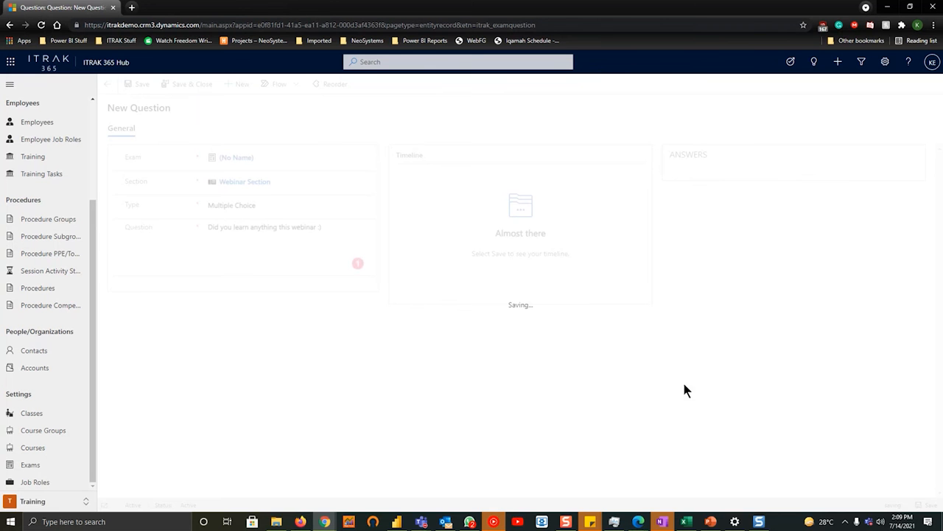
click(142, 84)
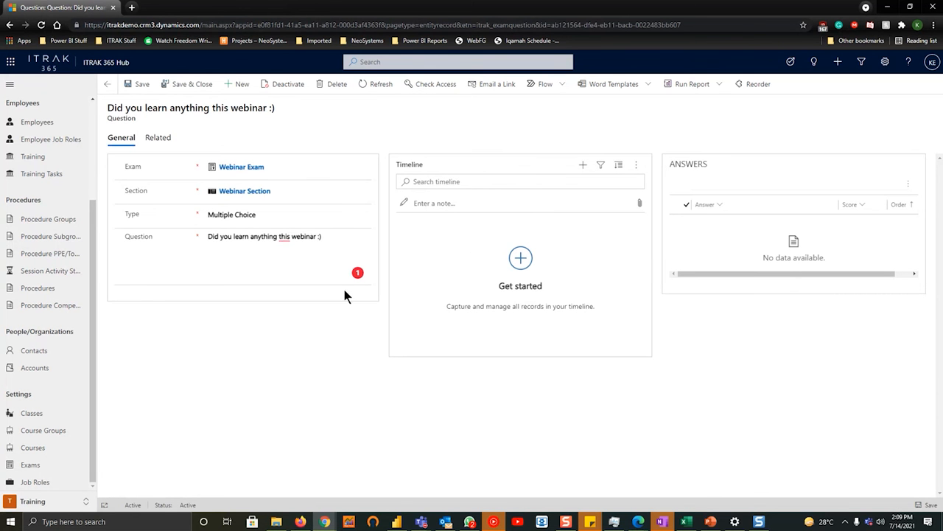
mouse_move(870, 221)
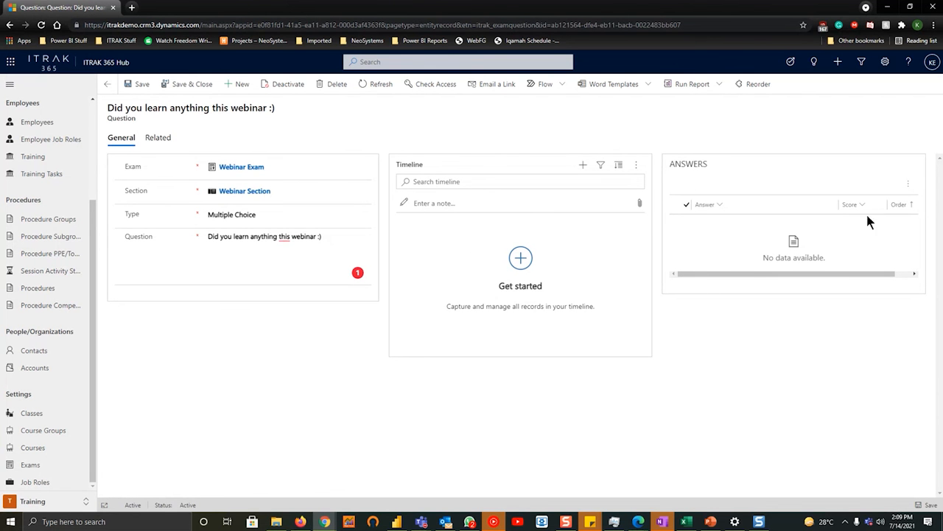
mouse_move(721, 198)
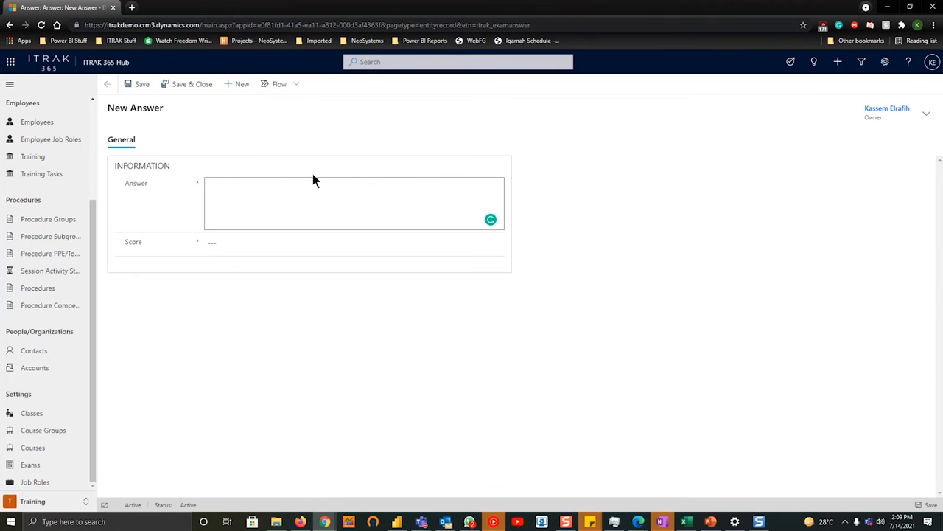
- Save the Yes answer with a score of 100 and return to the question
text(1)
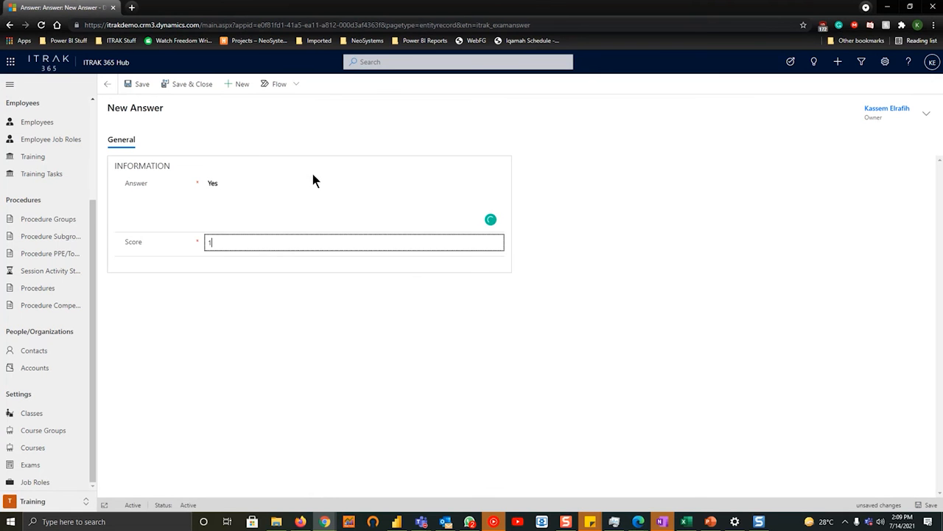
text(00)
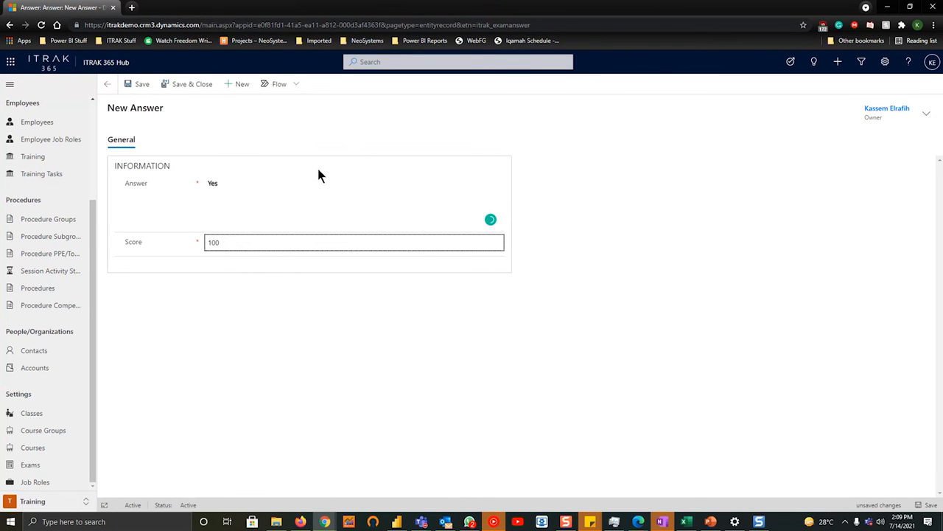
click(140, 83)
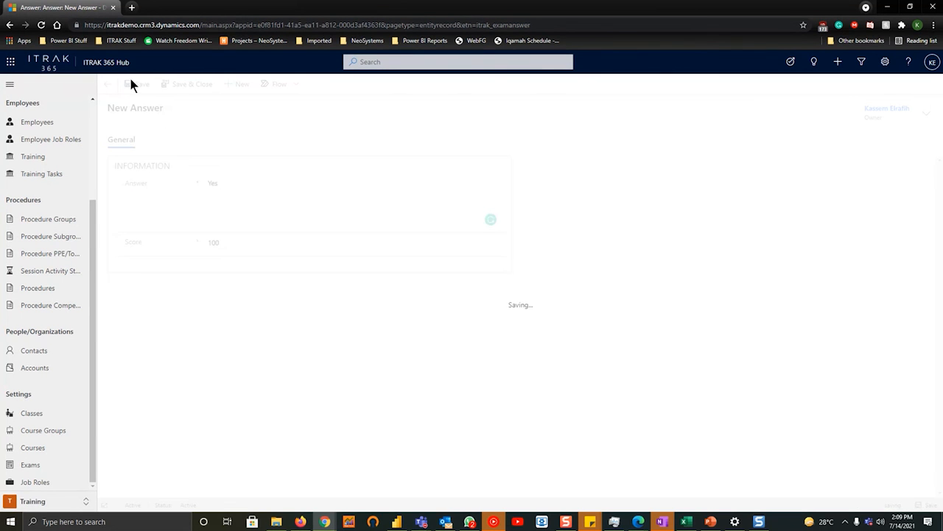
click(109, 84)
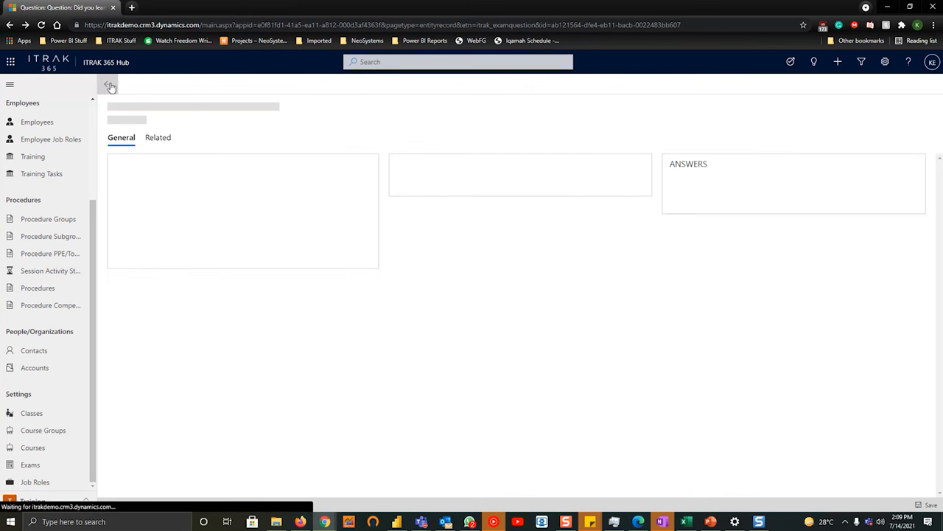
- Add a second answer named 'No' to the question
click(908, 183)
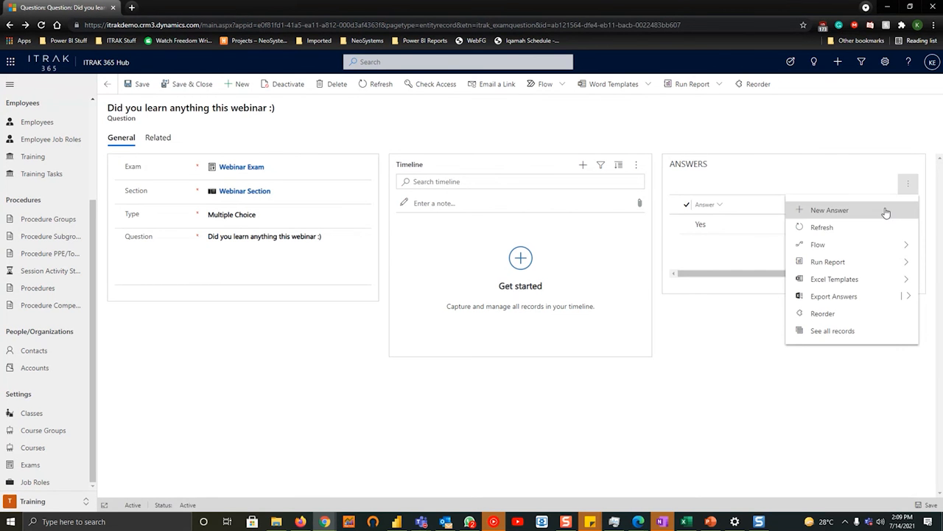
click(829, 210)
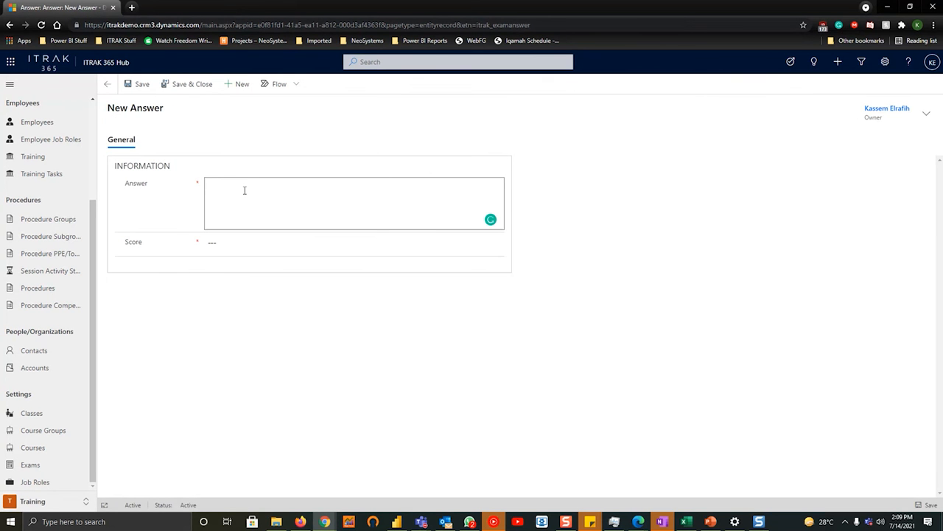
text(No)
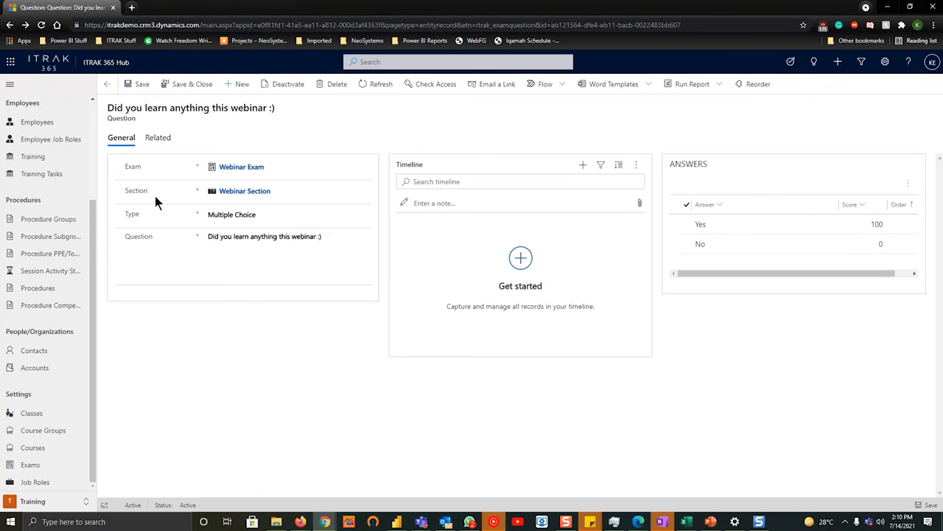
- Go back from the question to the Webinar Course record showing Webinar Exam linked
click(244, 190)
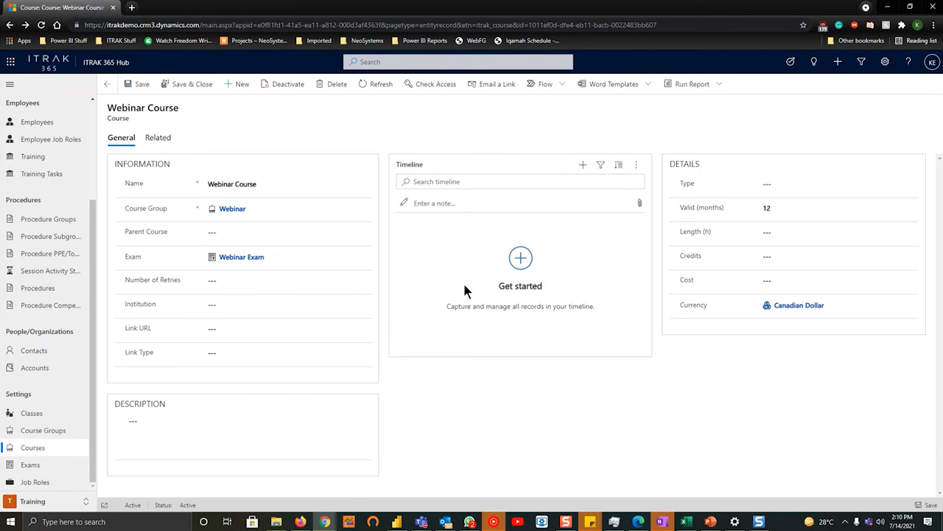
mouse_move(453, 391)
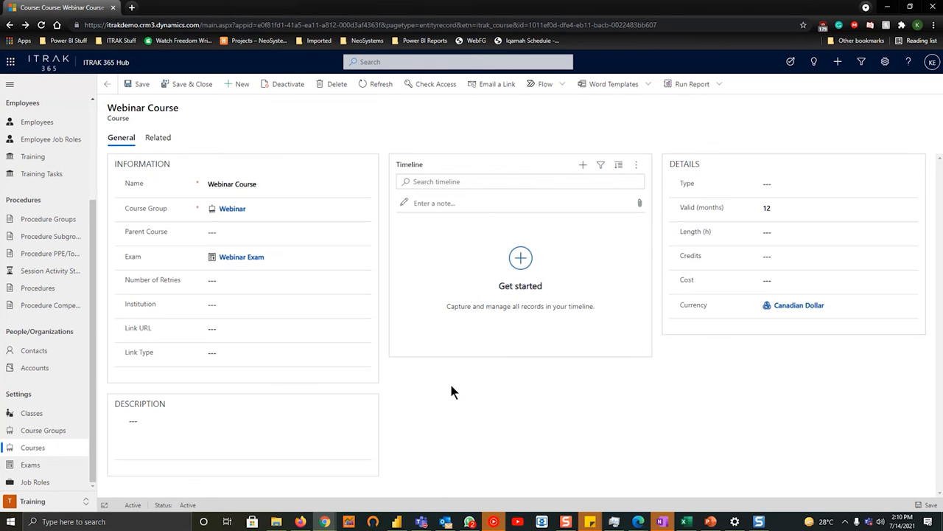
mouse_move(622, 432)
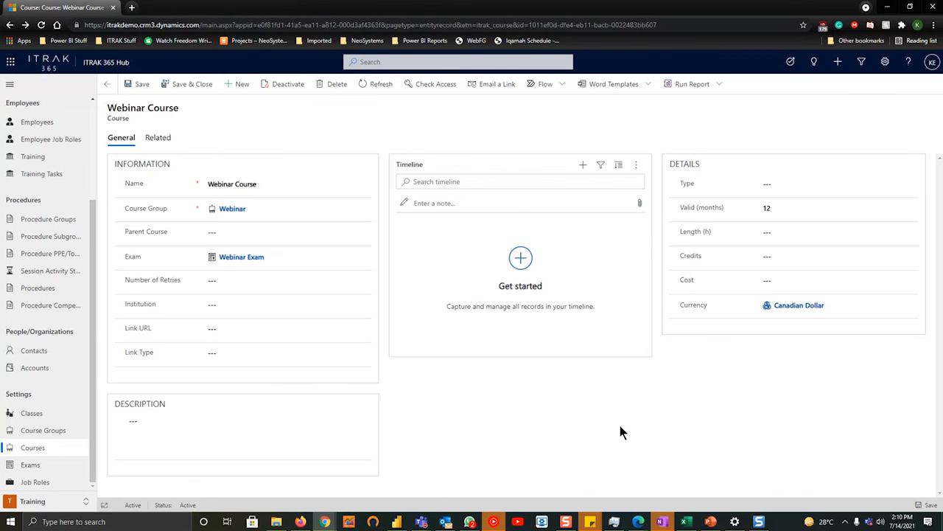
mouse_move(617, 433)
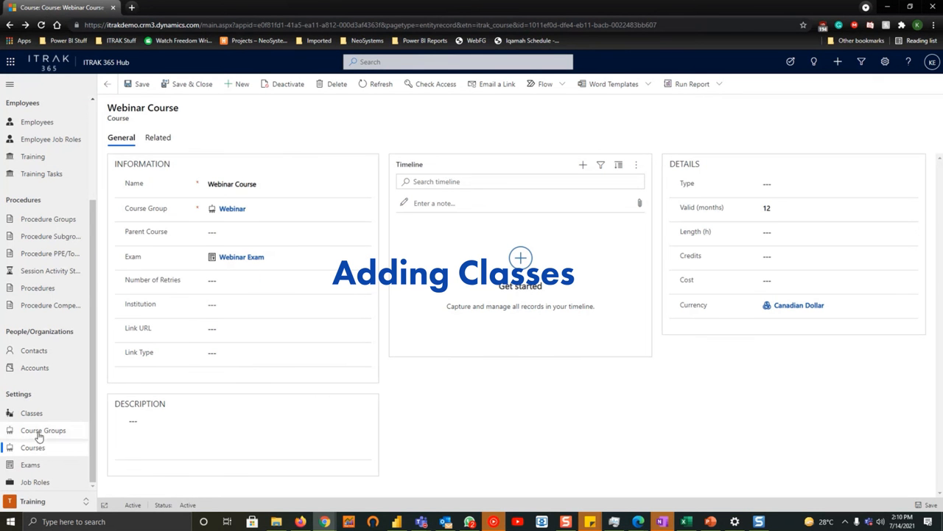
- Open the Defensive Driving class from the Active Classes list under Settings
click(31, 413)
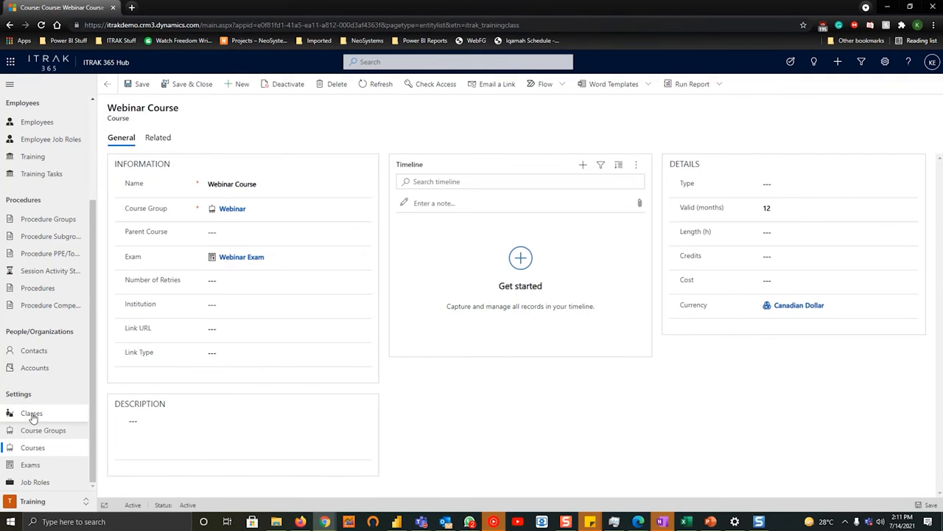
click(31, 412)
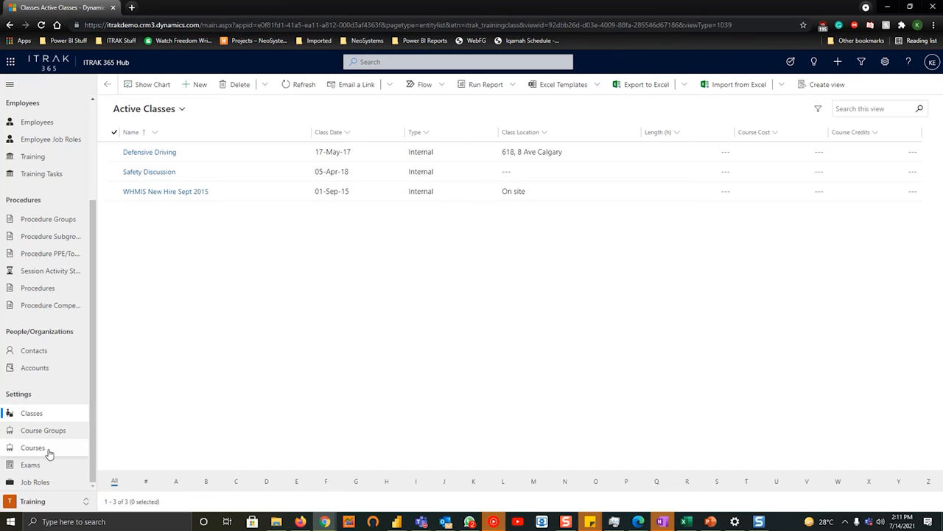
mouse_move(155, 331)
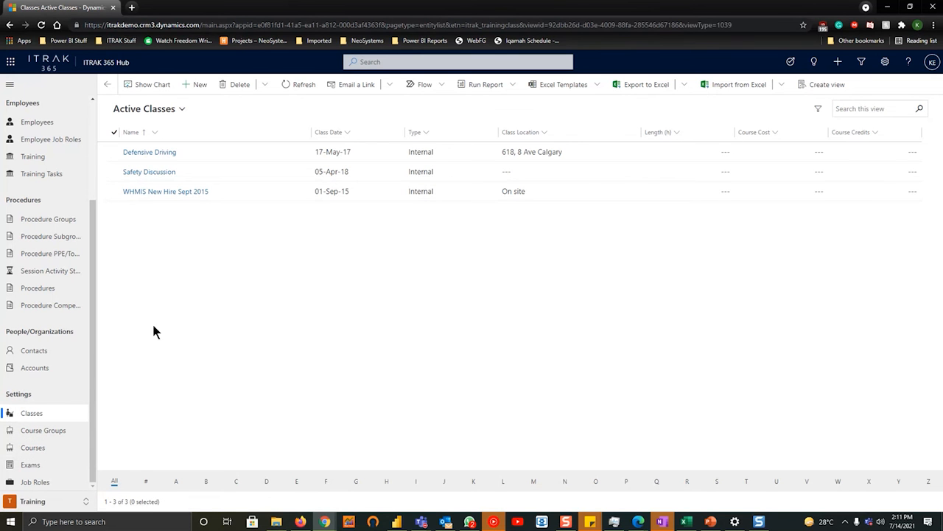
mouse_move(364, 191)
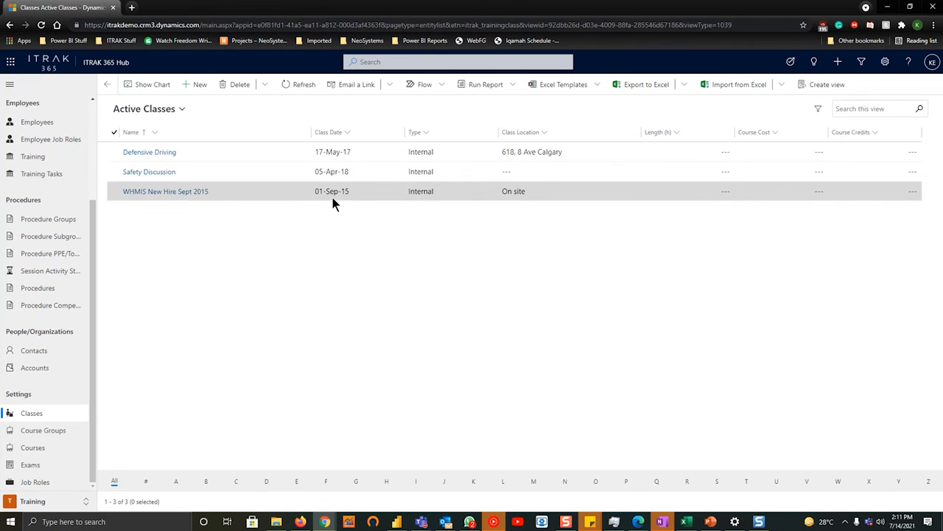
mouse_move(281, 192)
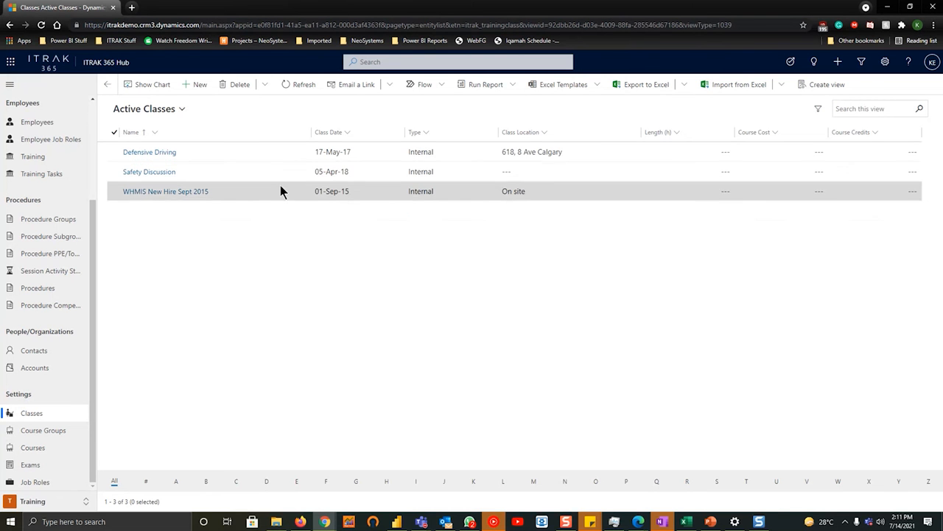
click(149, 152)
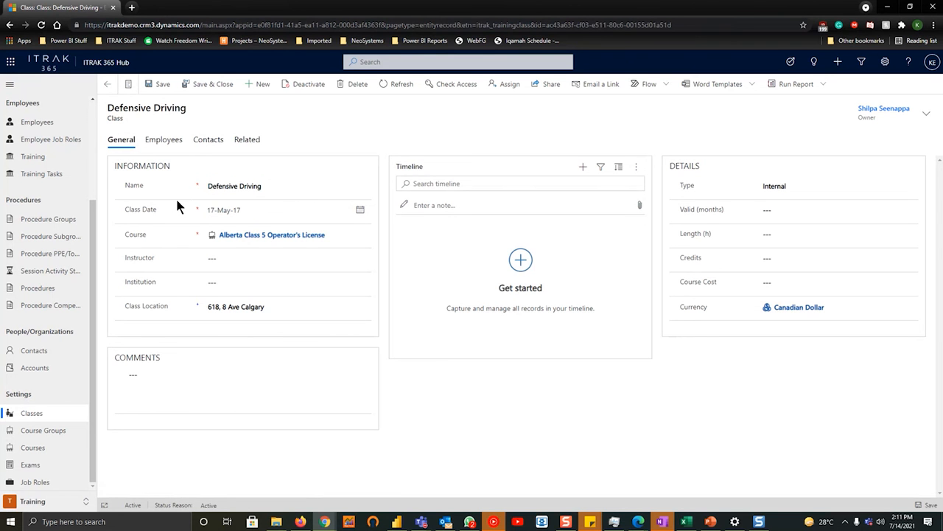
click(288, 235)
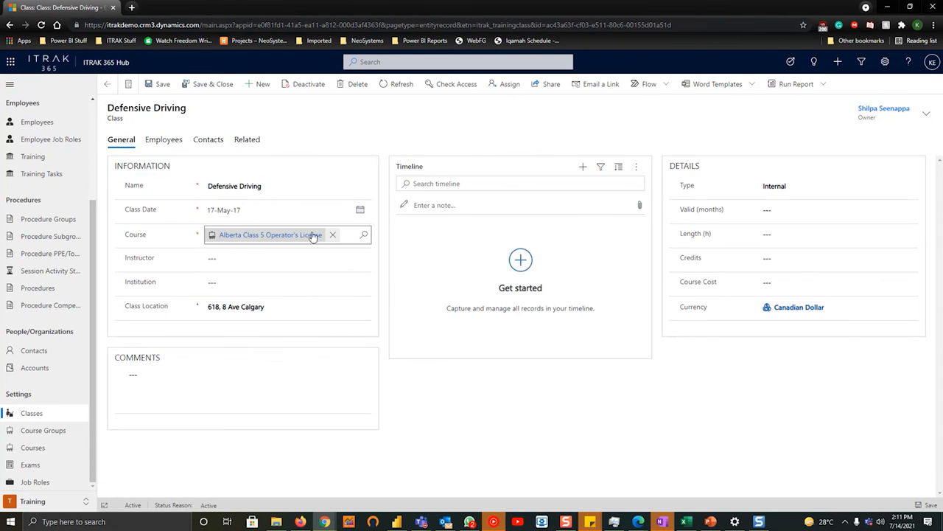
mouse_move(331, 237)
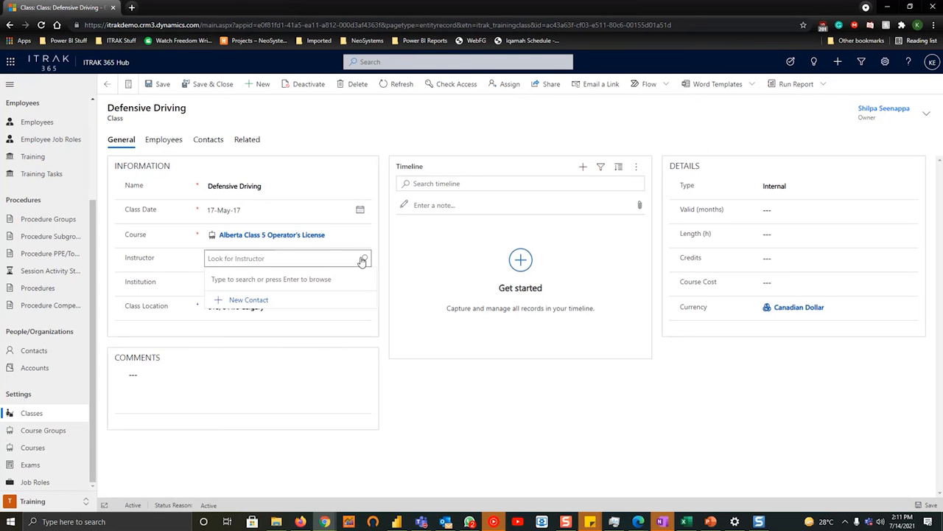
click(288, 282)
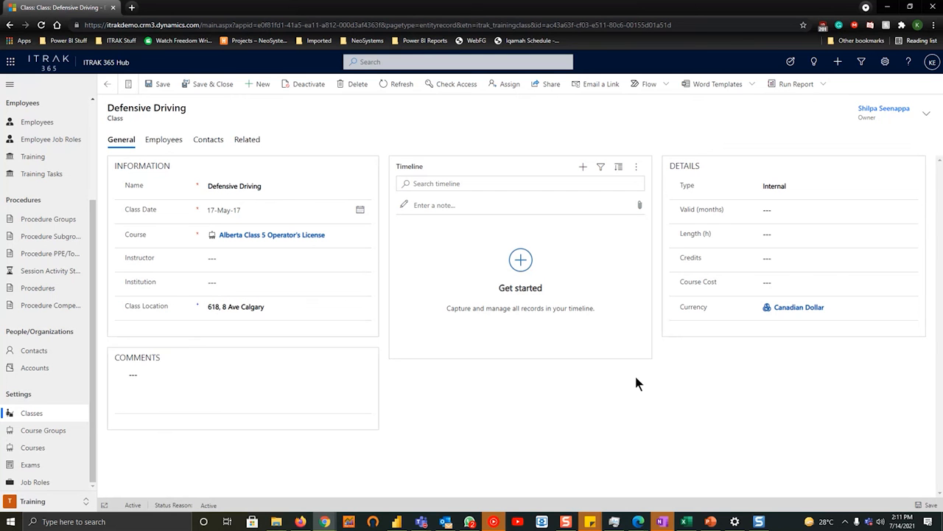
click(838, 186)
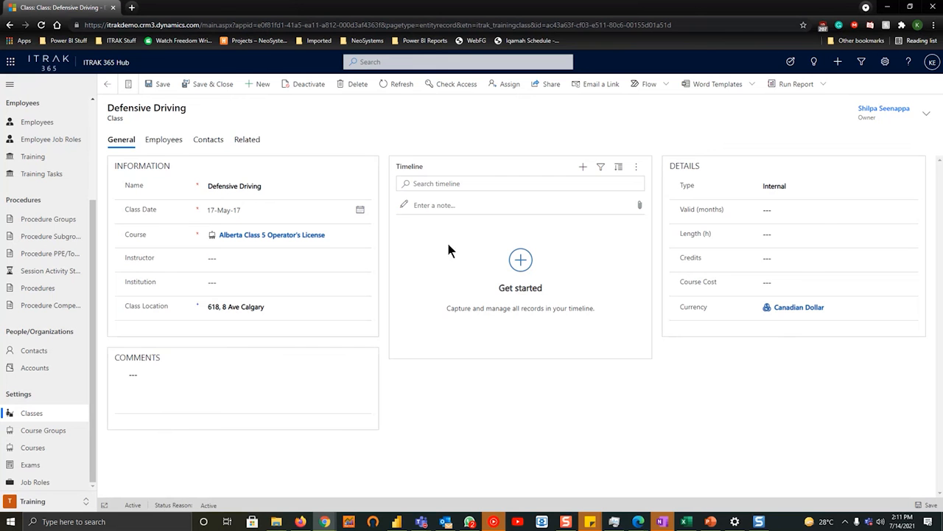
click(164, 139)
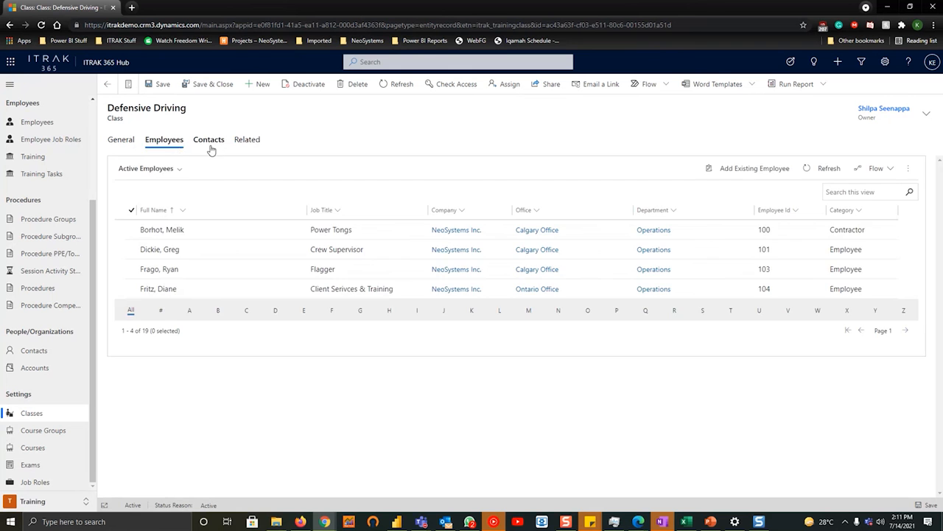
click(208, 139)
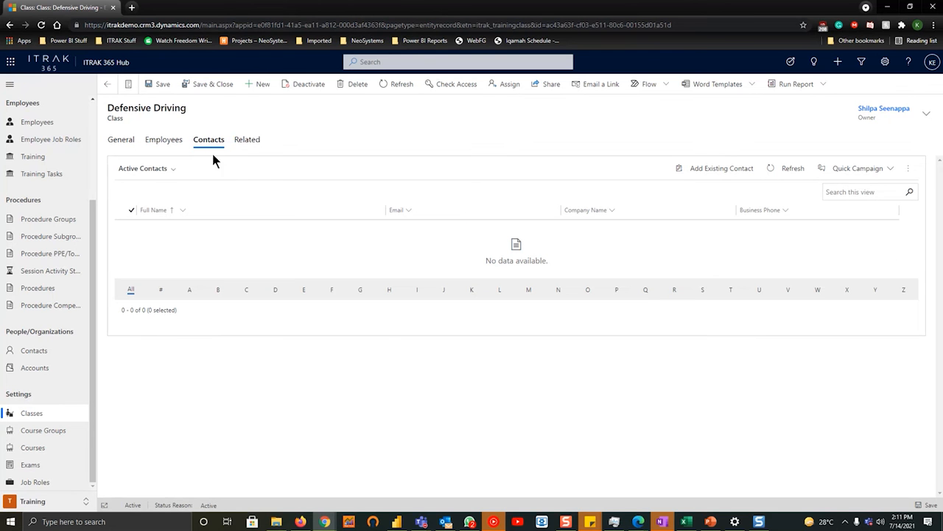
mouse_move(287, 232)
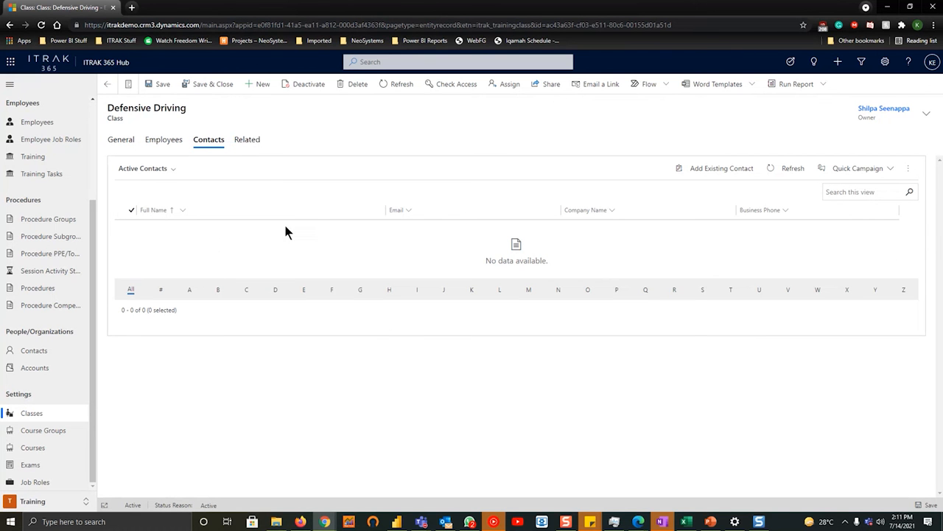
mouse_move(96, 153)
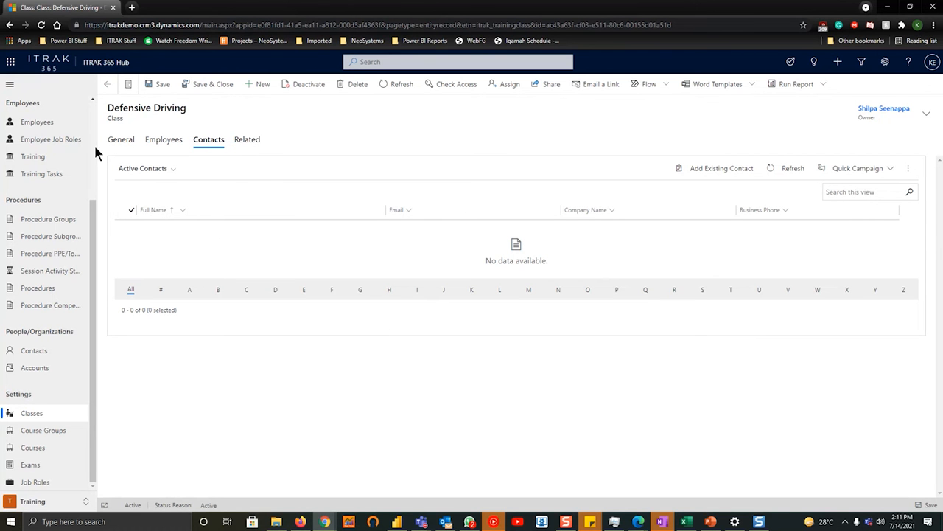
click(121, 139)
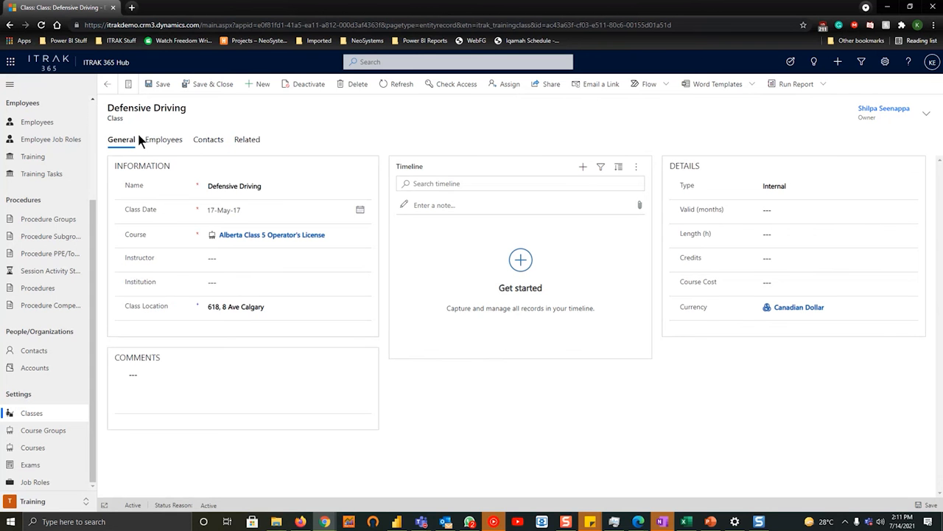
click(251, 209)
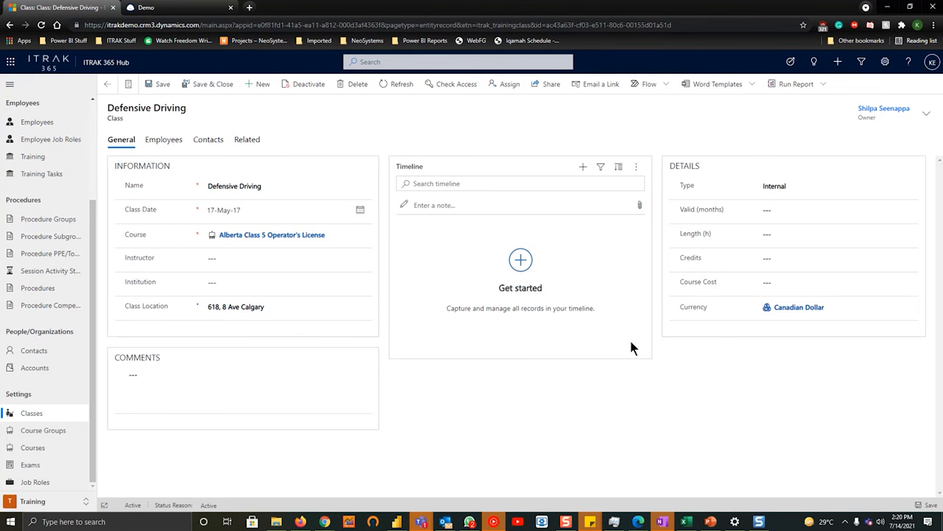
mouse_move(680, 437)
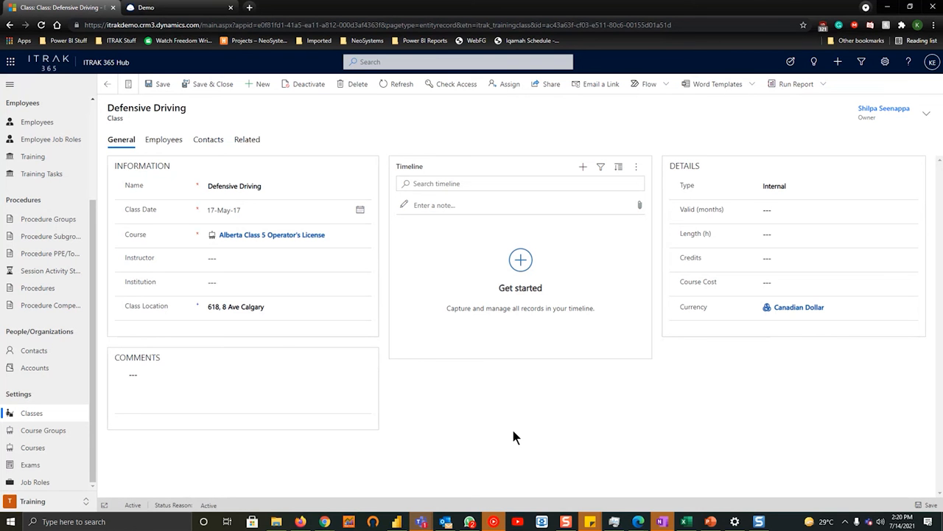
mouse_move(472, 359)
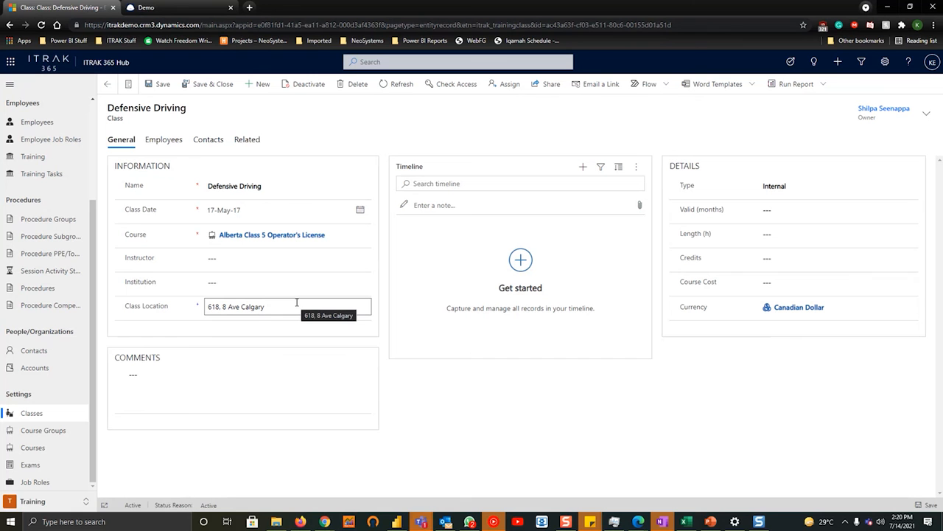
mouse_move(557, 285)
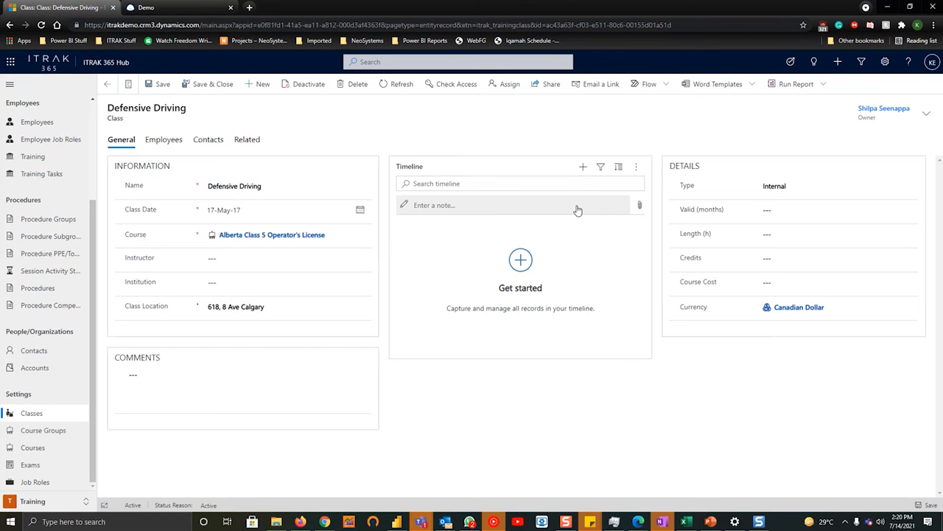
mouse_move(563, 383)
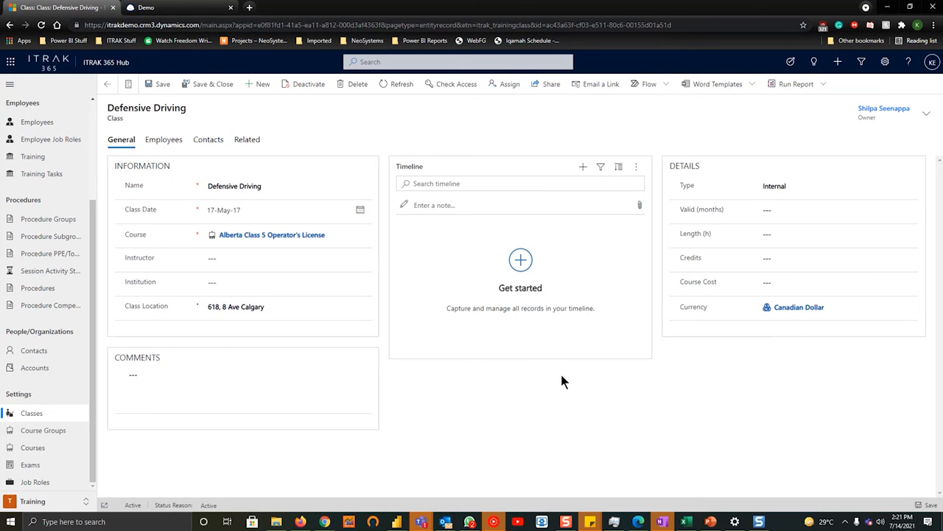
mouse_move(522, 391)
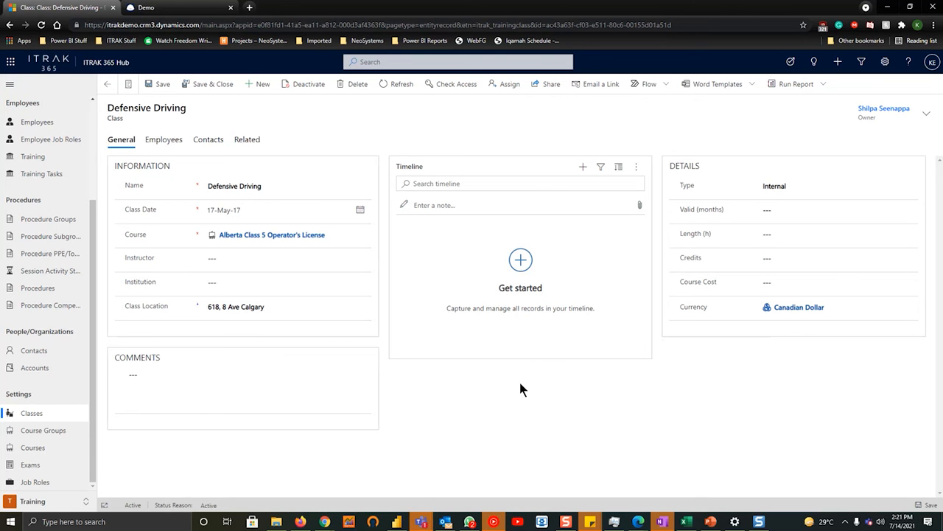
mouse_move(527, 404)
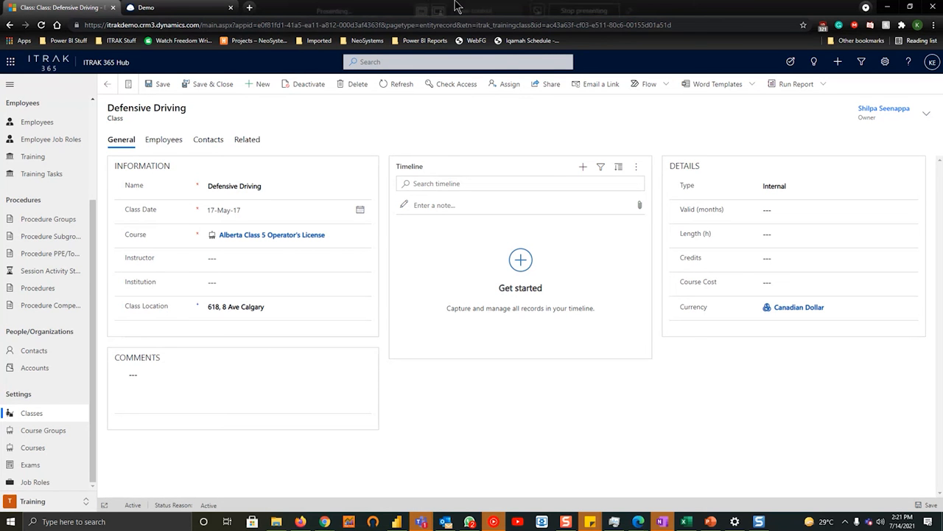
mouse_move(597, 70)
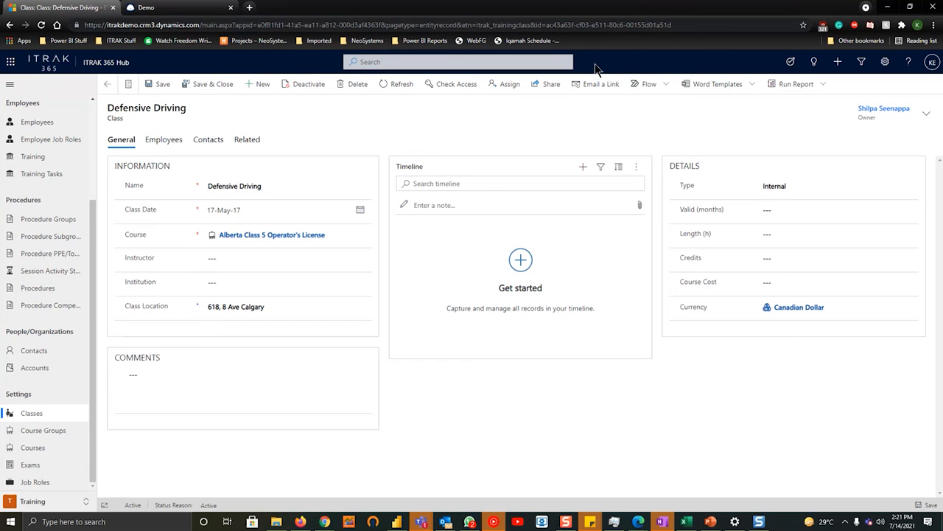
mouse_move(609, 131)
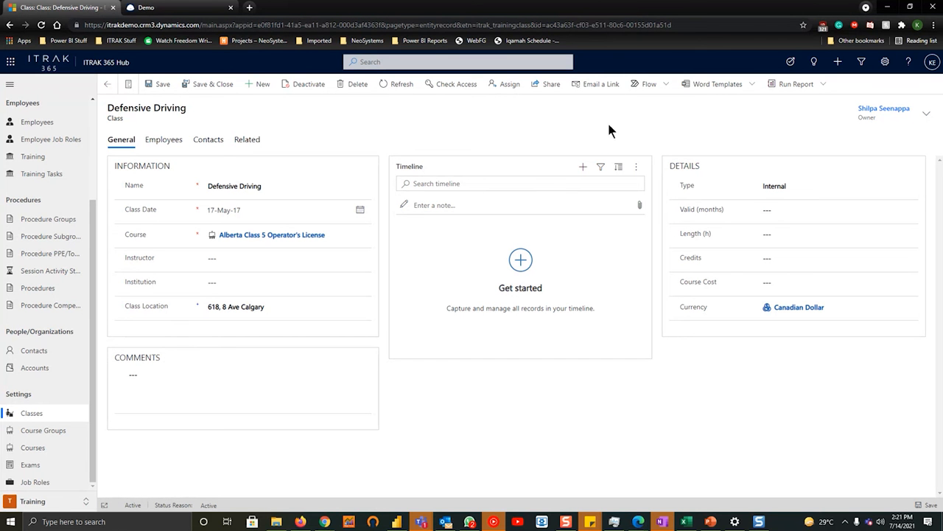